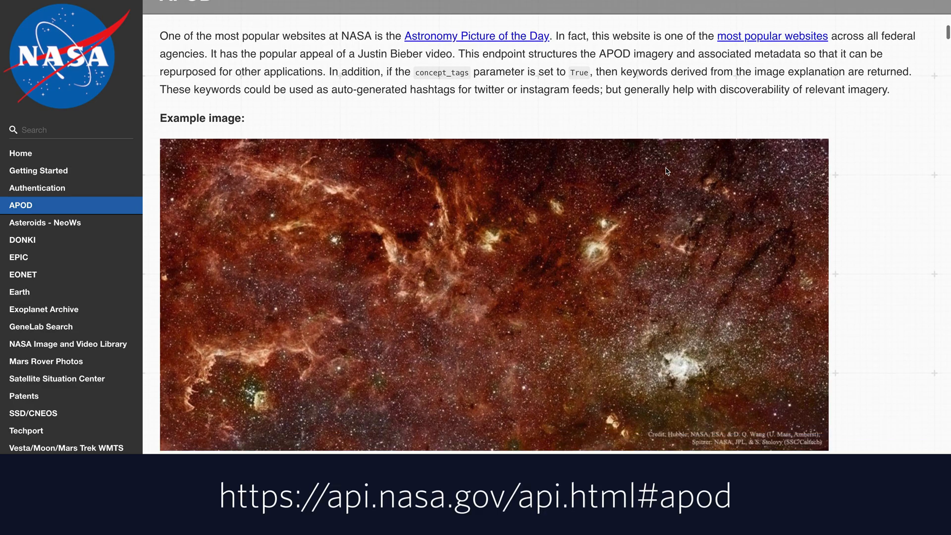
- Scroll to the APOD HTTP request and query parameters, then open Apple's encoding and decoding article
scroll("down", 3)
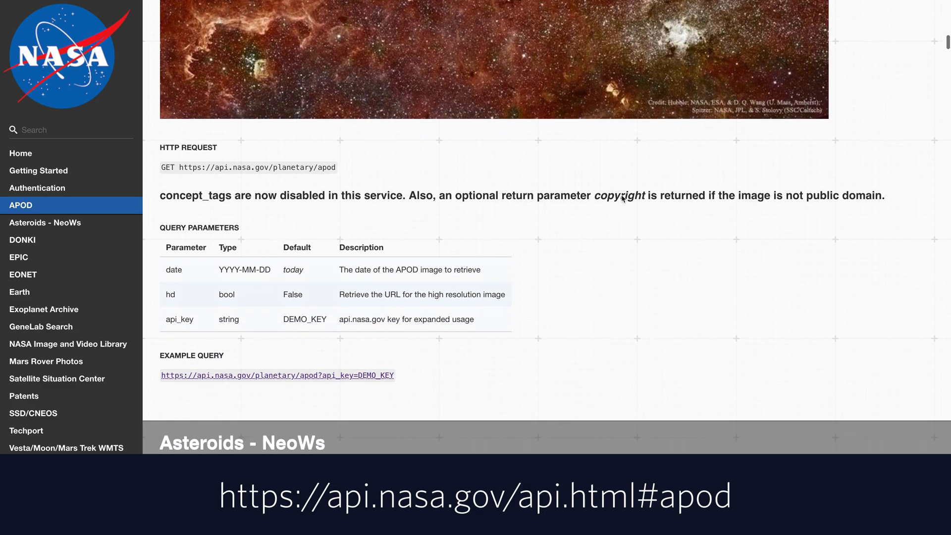
left_click(276, 375)
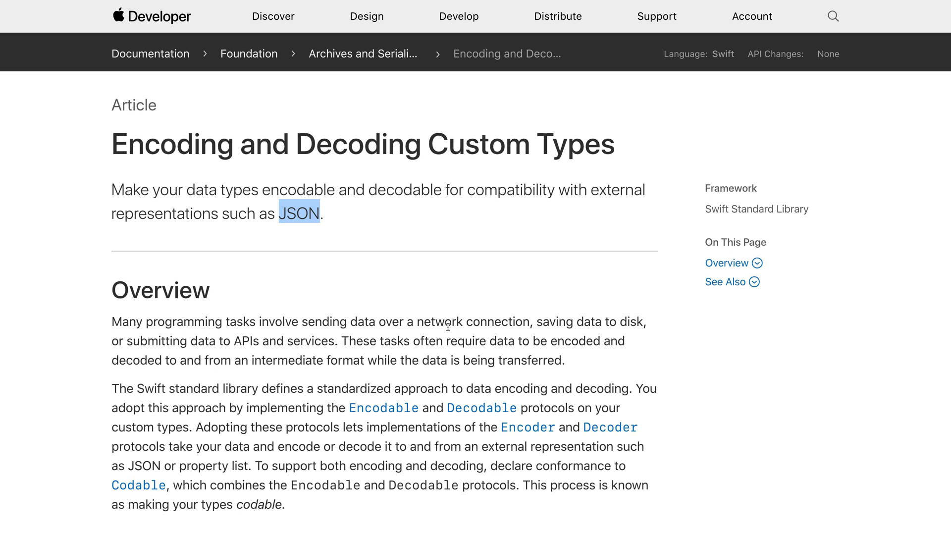
- Read Apple's Codable reference down to See Also, then open an empty test.swift
scroll("down", 3)
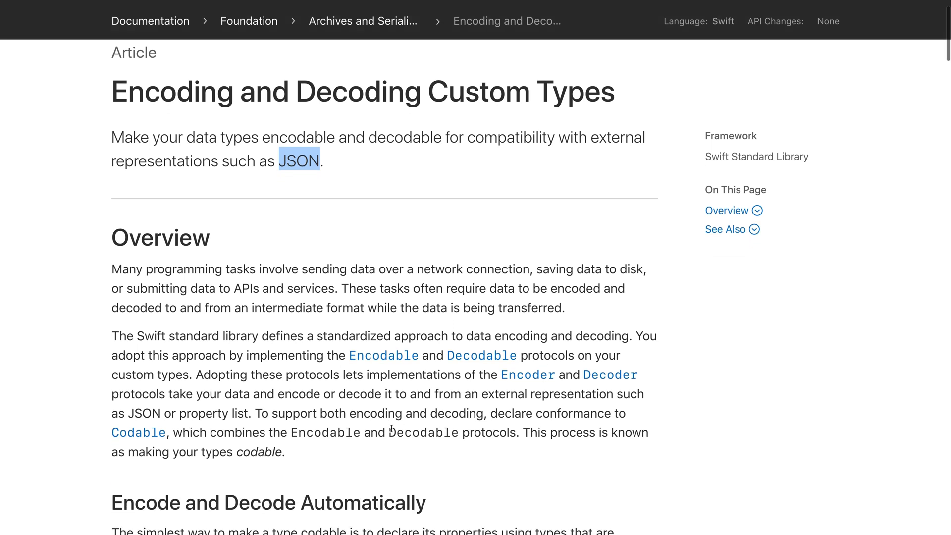
mouse_move(138, 433)
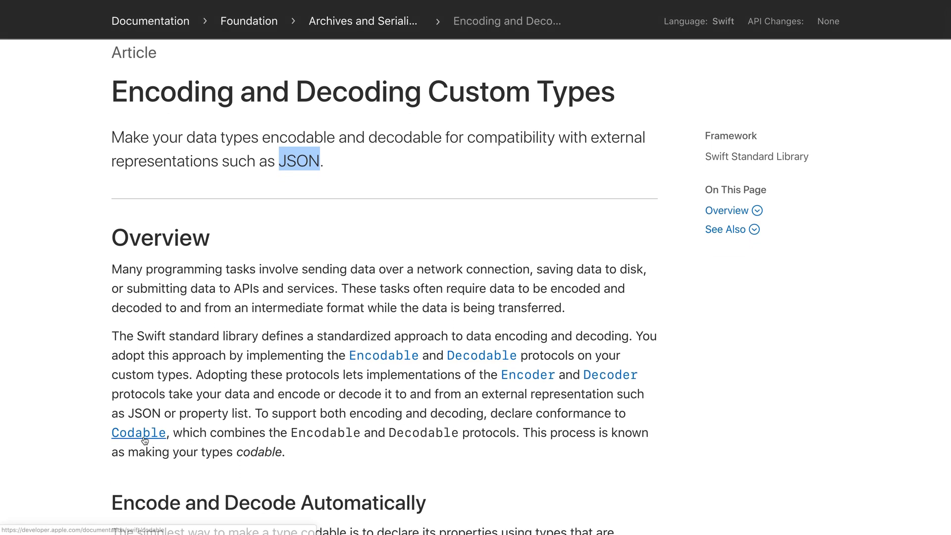
left_click(139, 432)
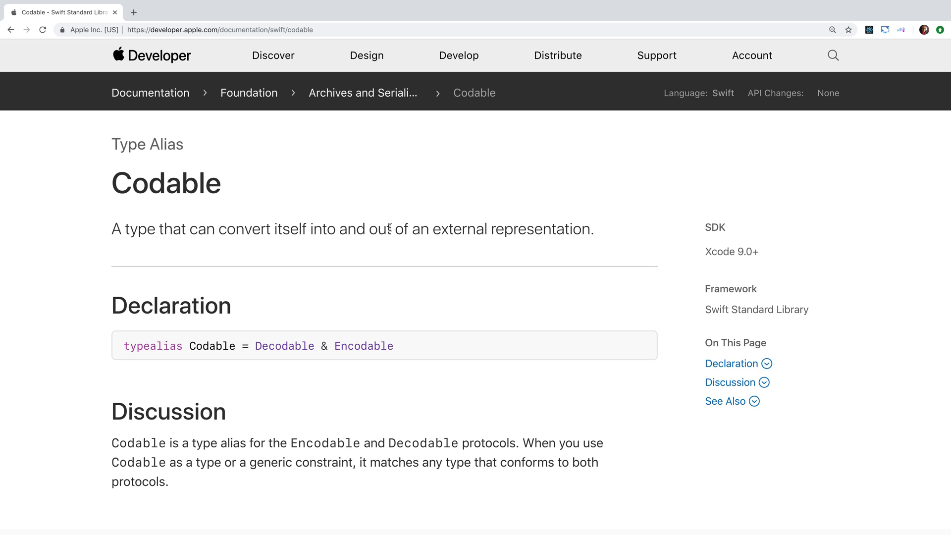
scroll("down", 3)
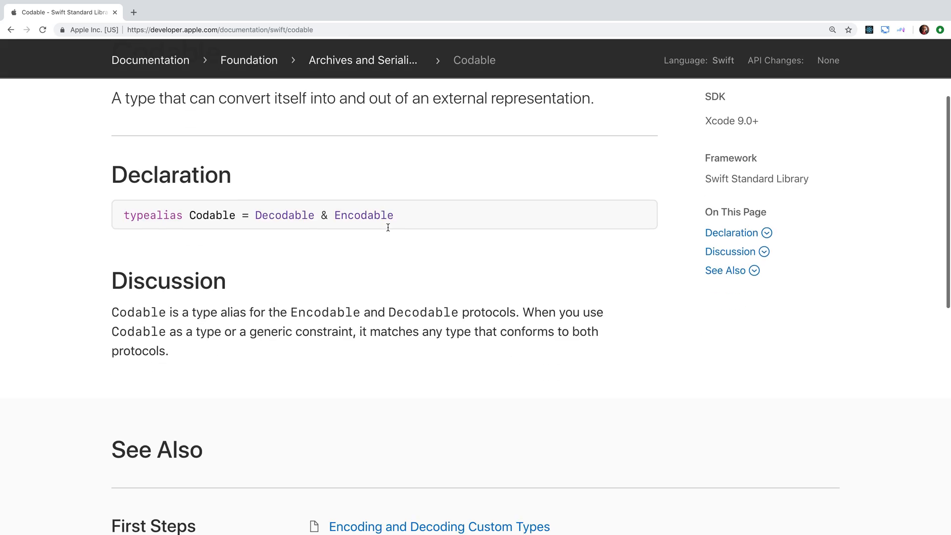
scroll("down", 3)
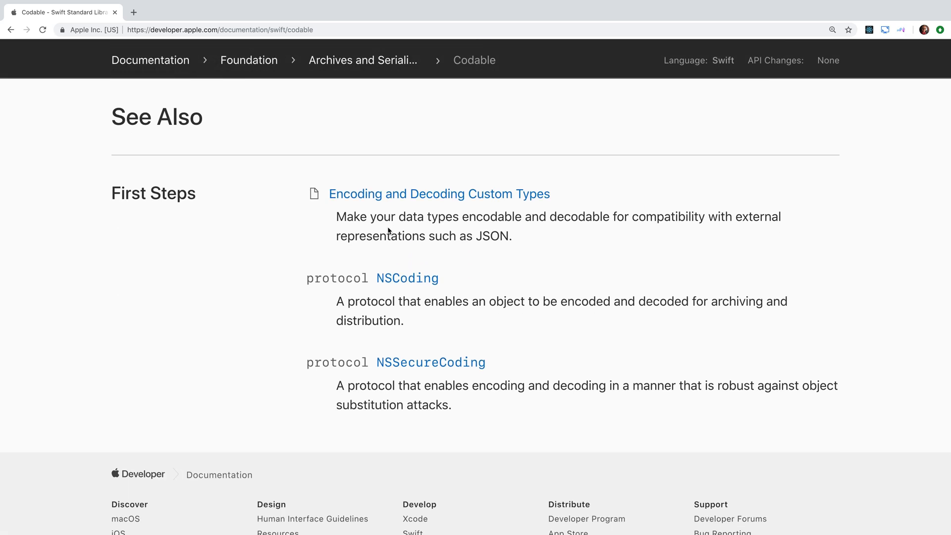
scroll("up", 3)
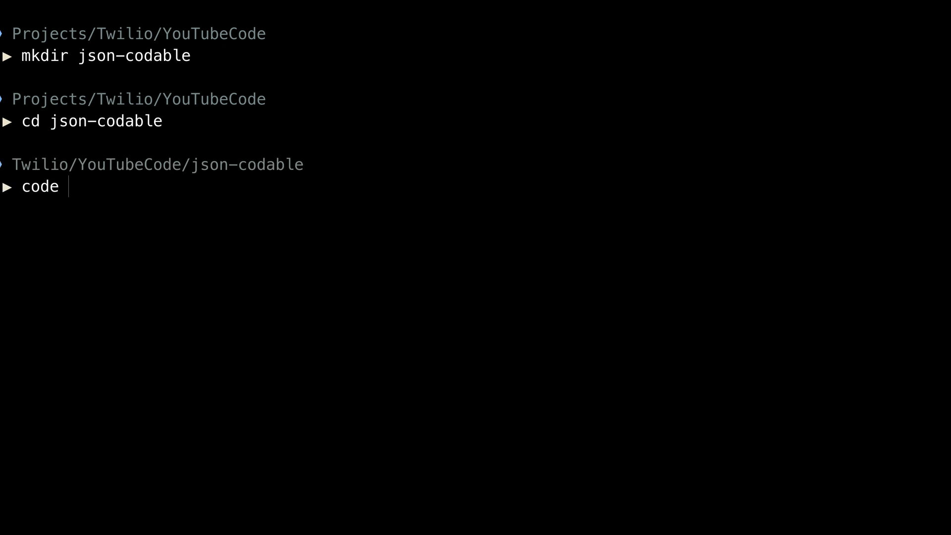
key("Return")
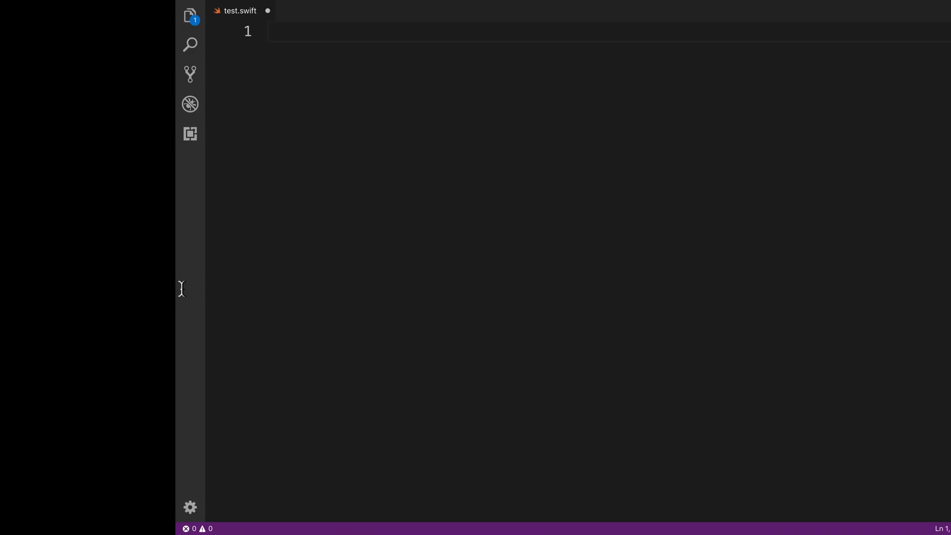
- Write import Foundation, the APOD jsonString literal, and begin struct APOD: Codable with String properties
type("import Founda")
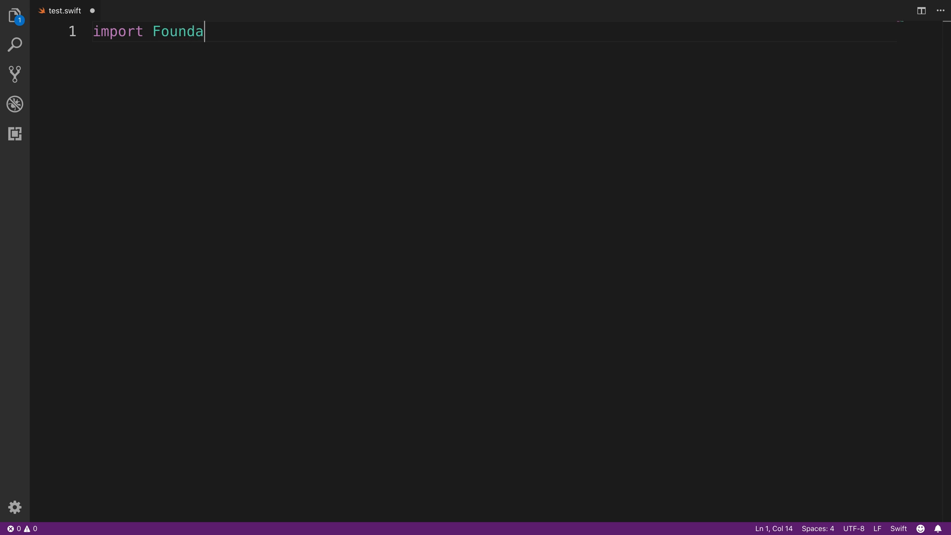
type("tion\\n\\nlet")
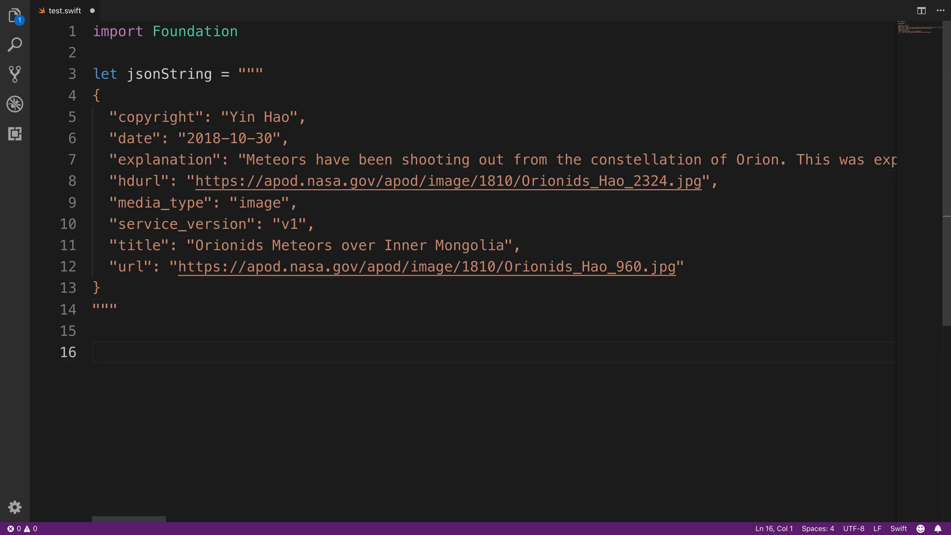
type("struct APOD:")
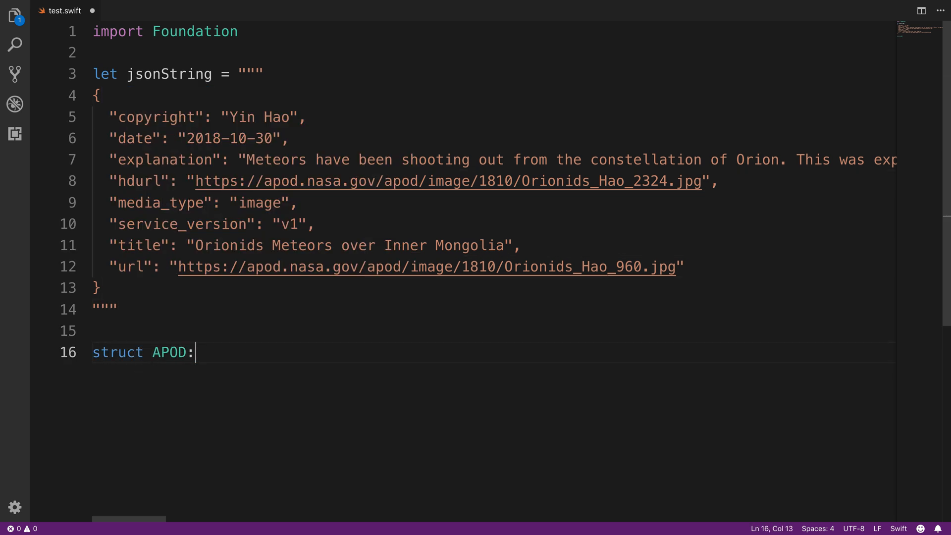
type("Codable {")
type("let date:")
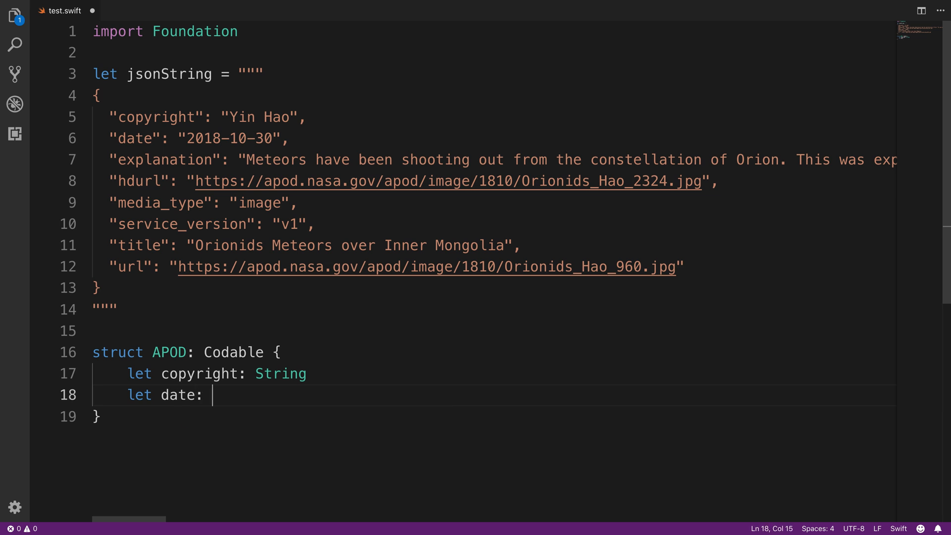
type("String")
type("let explanation")
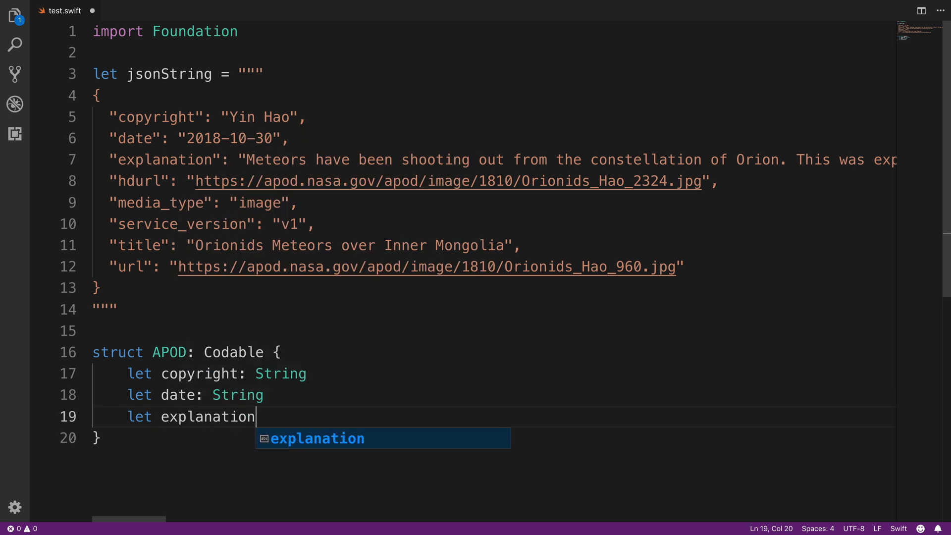
type(": String")
type("let jsonData = jsonString.data(using: .")
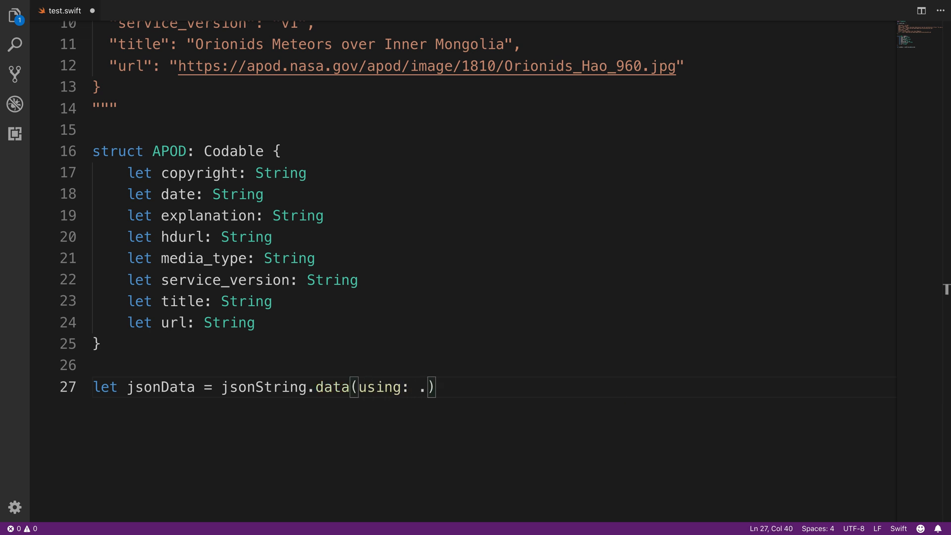
- Convert the JSON string to utf8 data and create a JSONDecoder
type("utf8")
type("let d")
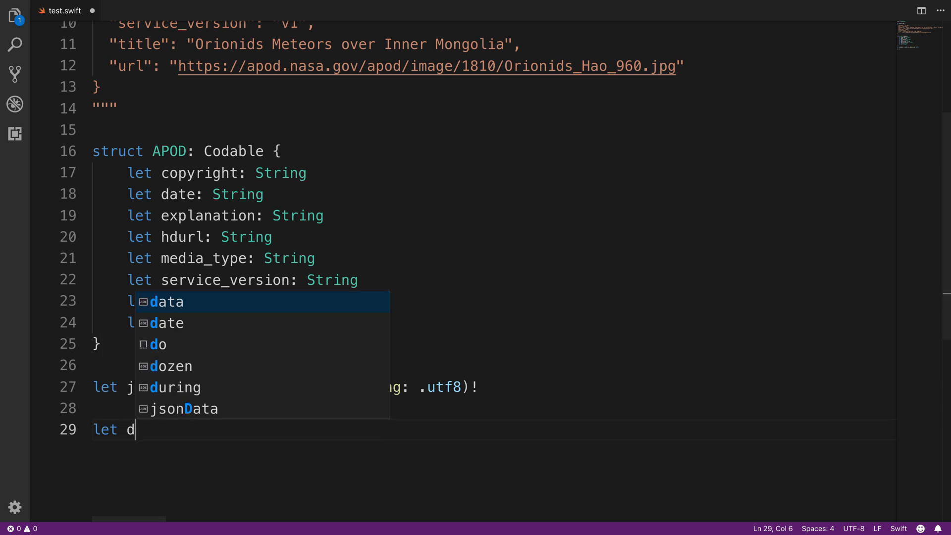
type("ecoder = JSONDecoder();")
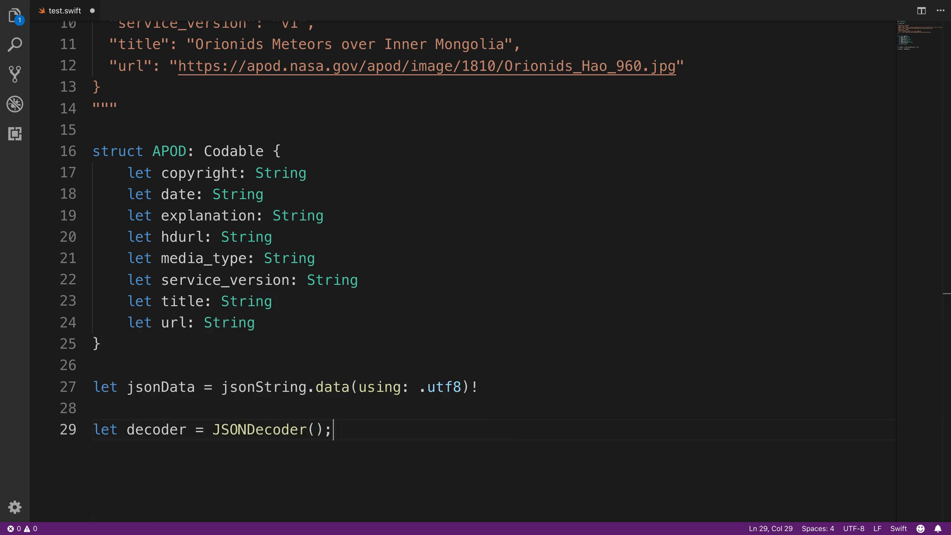
key("Enter")
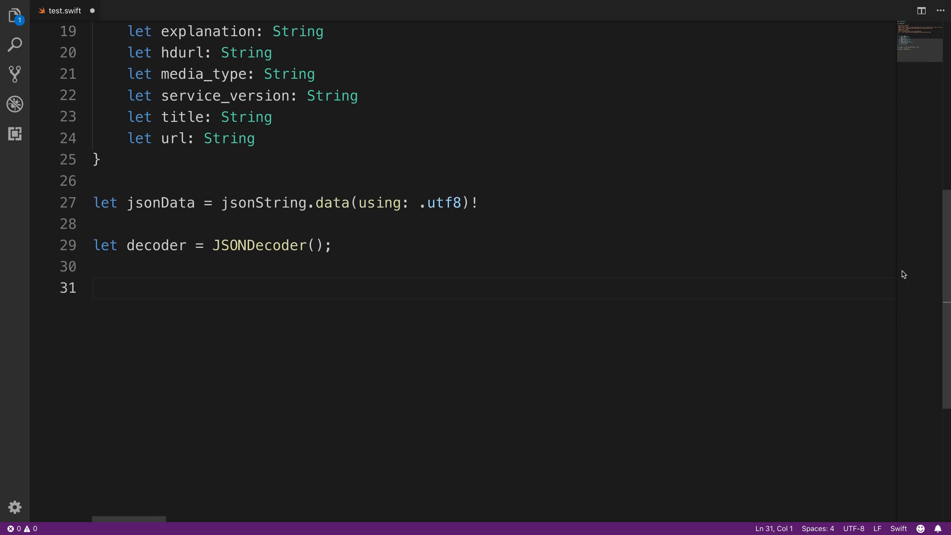
- Decode jsonData into APOD, print apod.explanation, and run swift test.swift
type("let apod = tr")
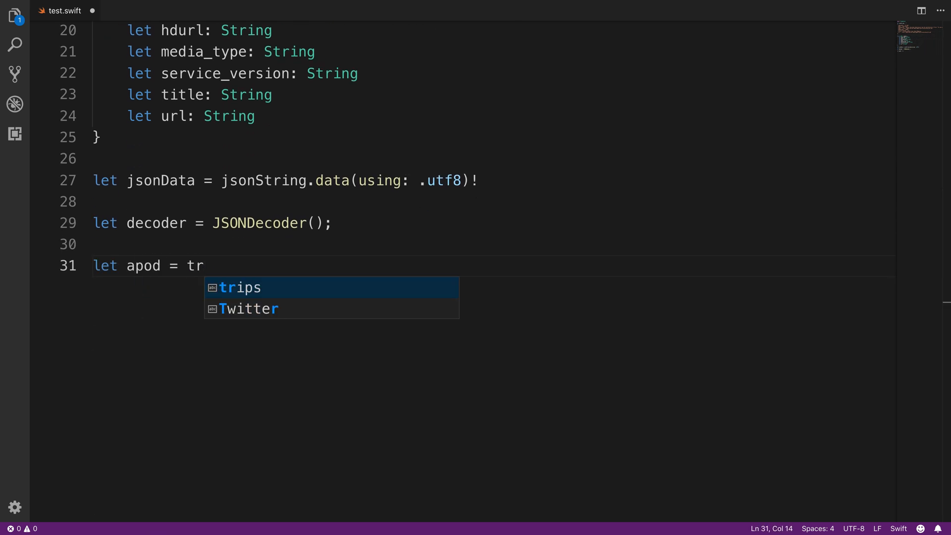
type("y! decoder.decode(APOD.self, from: jsonData")
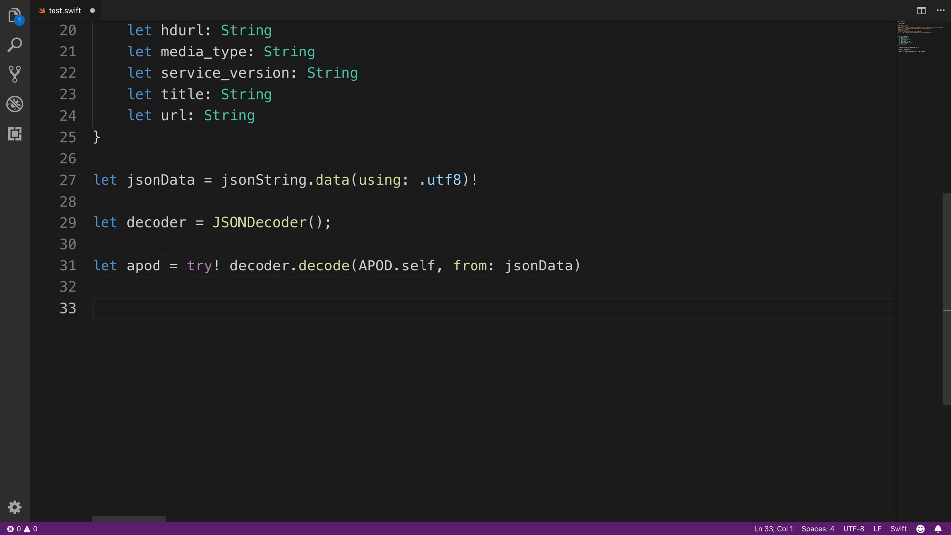
type("print(apod.explanation")
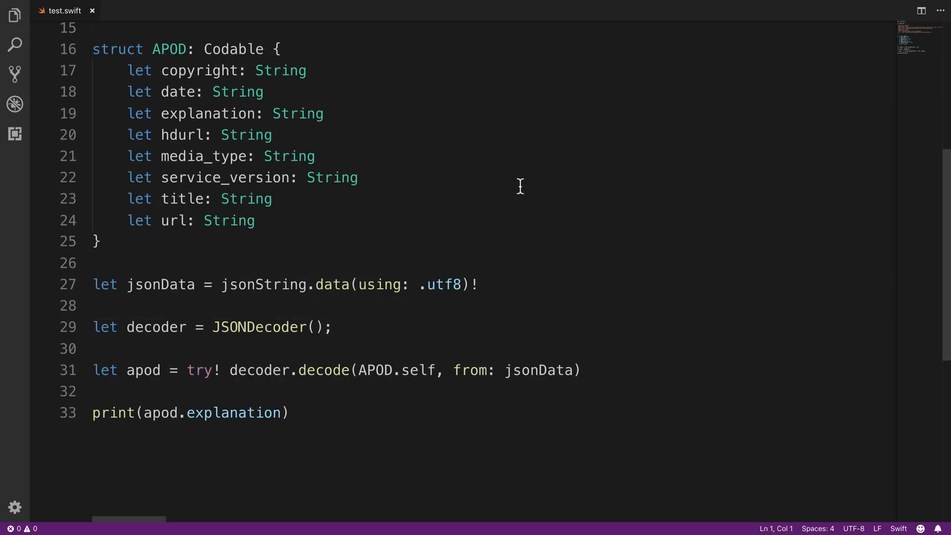
mouse_move(478, 285)
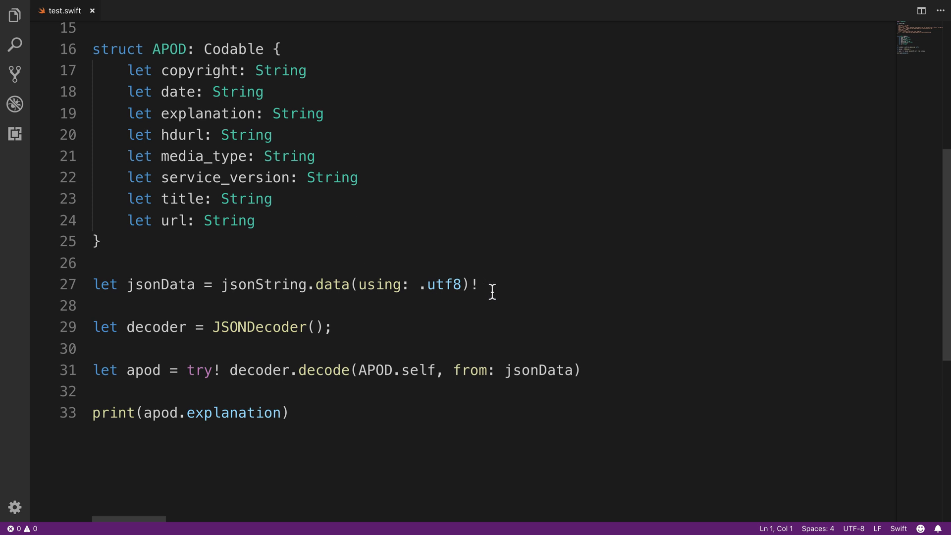
mouse_move(385, 330)
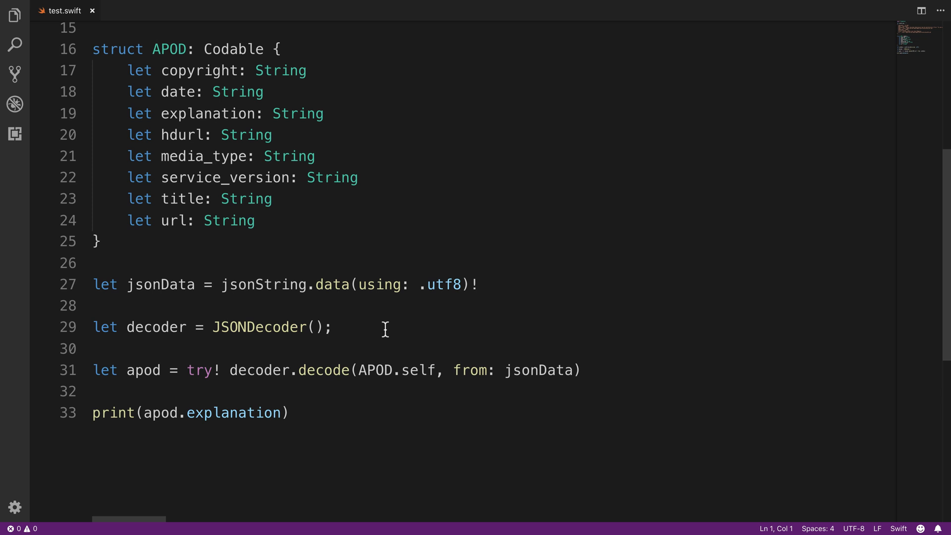
mouse_move(427, 370)
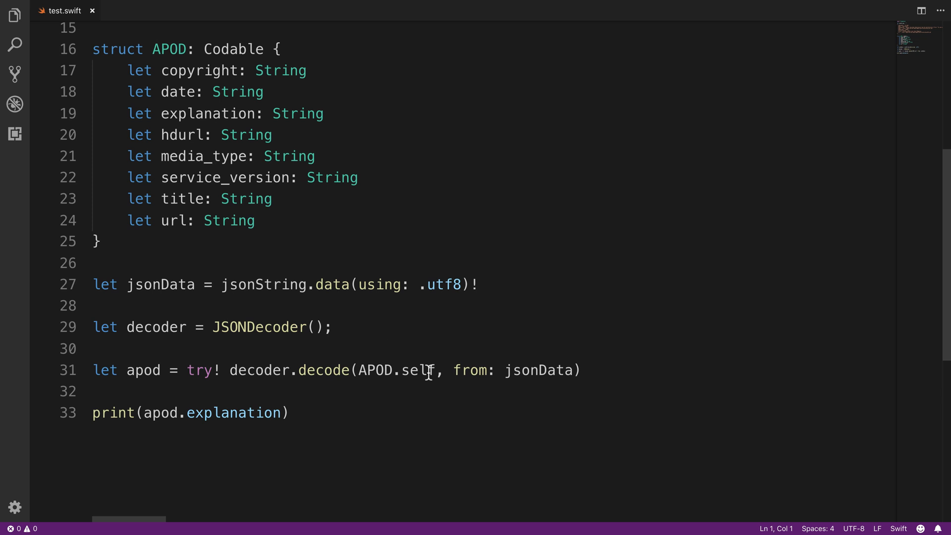
mouse_move(406, 397)
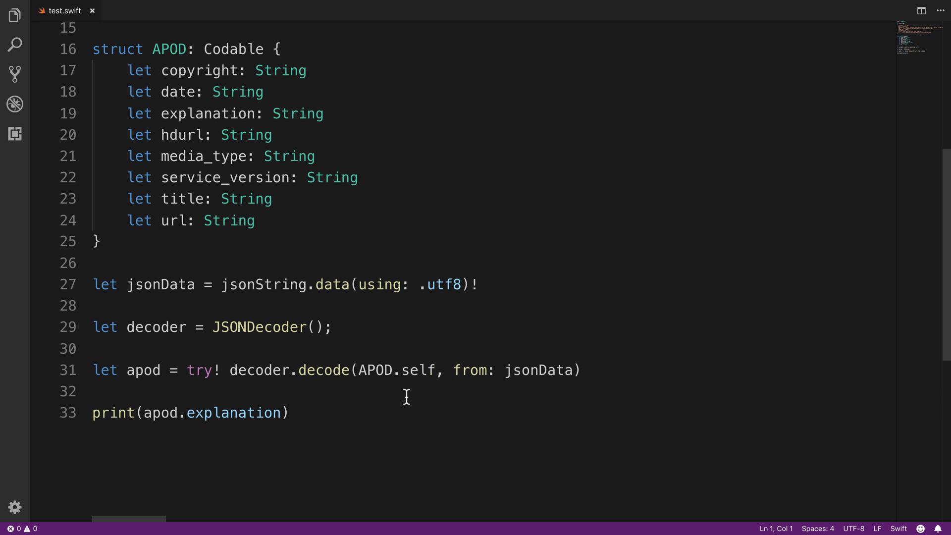
mouse_move(331, 420)
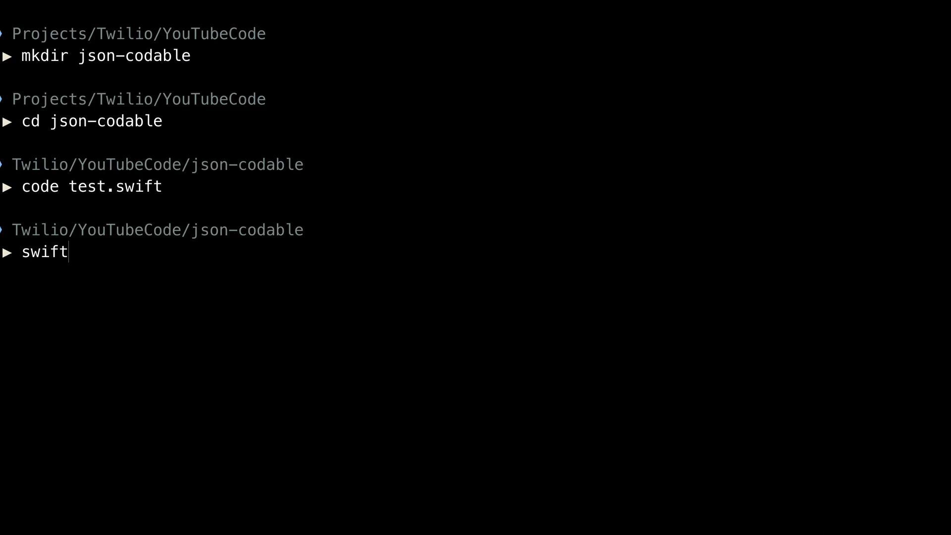
type("test.swift")
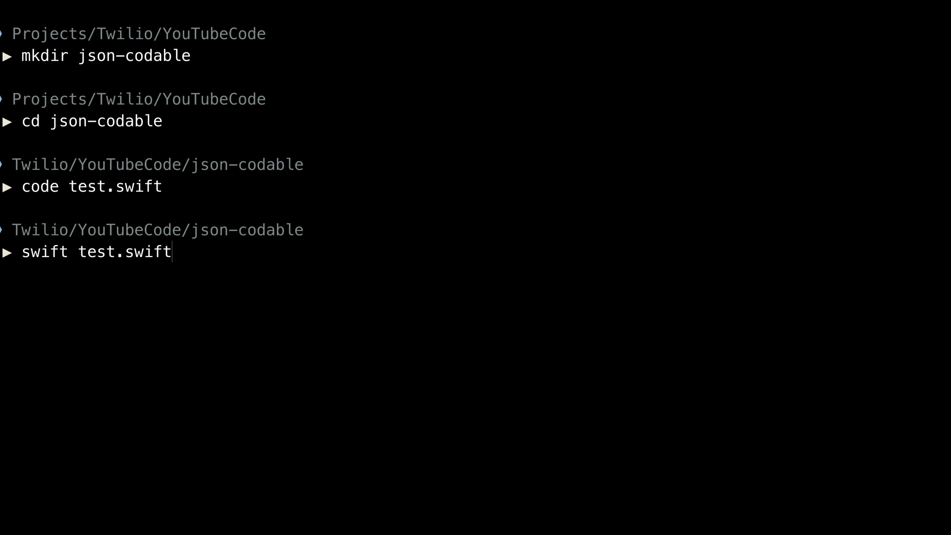
key("Return")
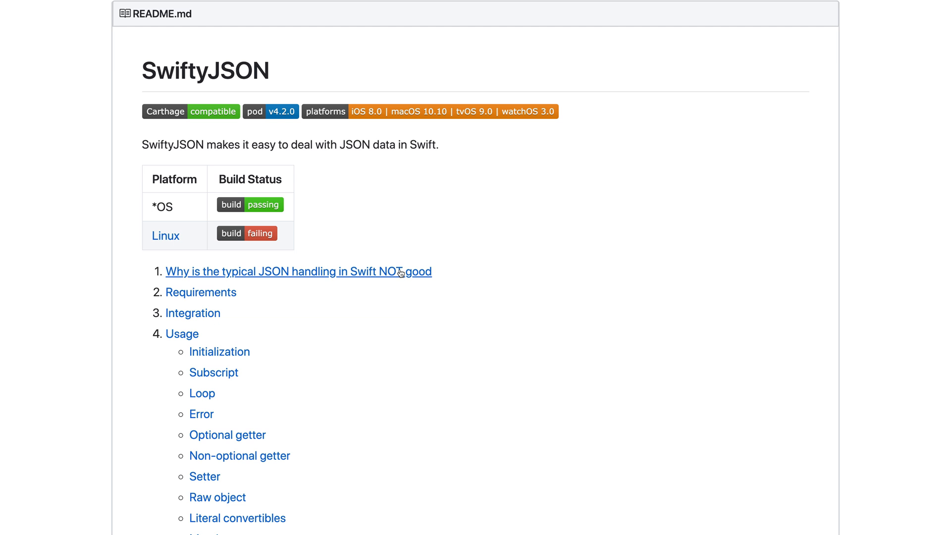
left_click(298, 271)
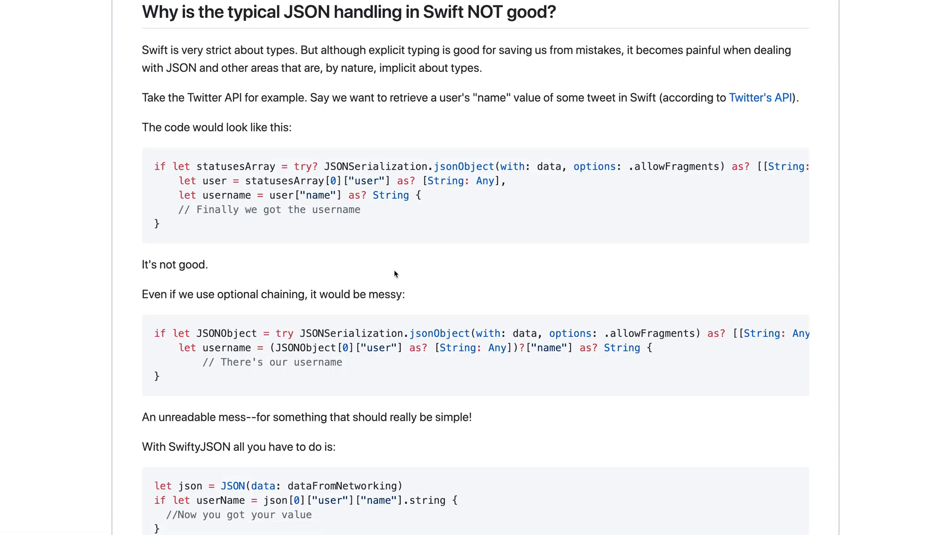
mouse_move(578, 322)
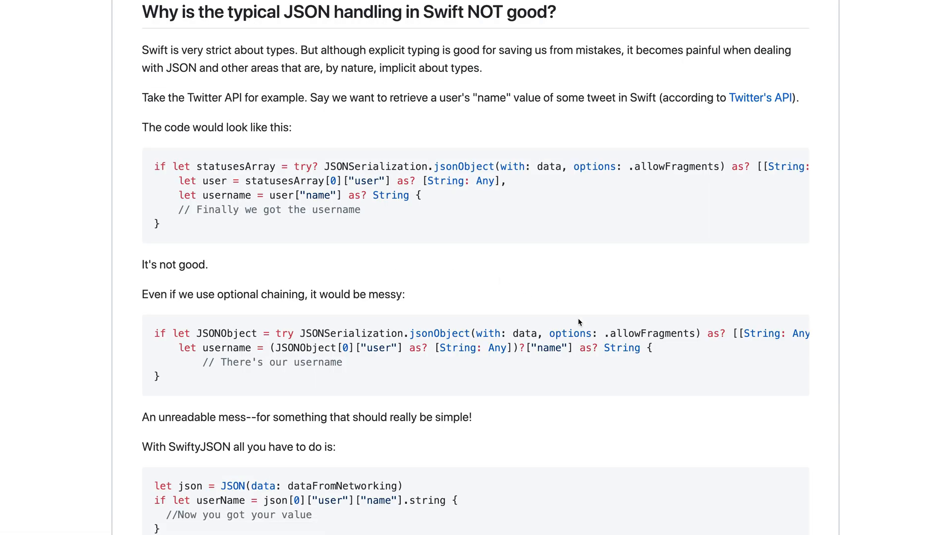
scroll("down", 3)
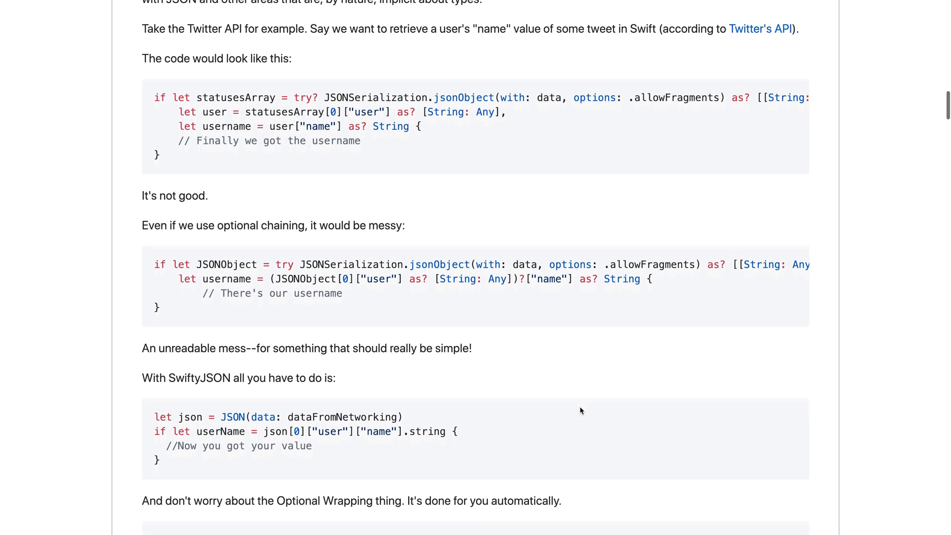
scroll("down", 3)
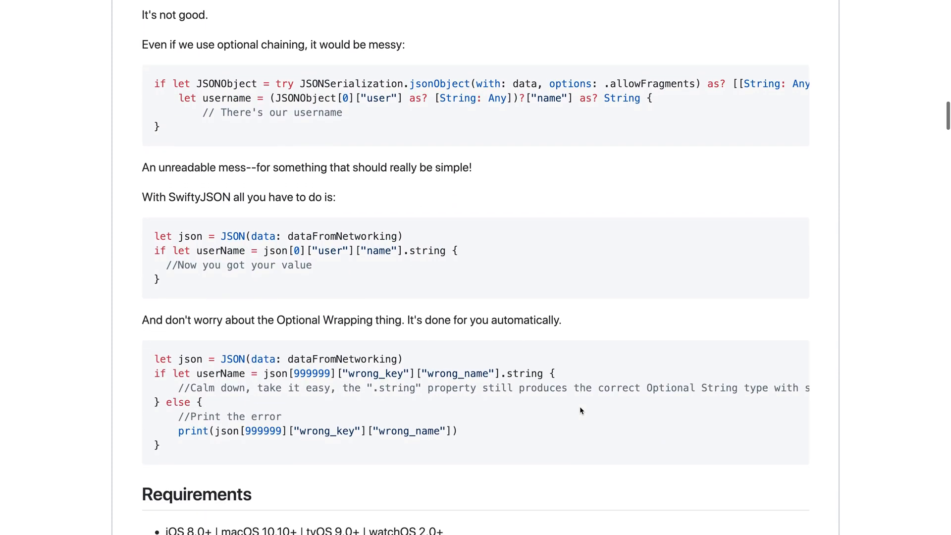
scroll("down", 3)
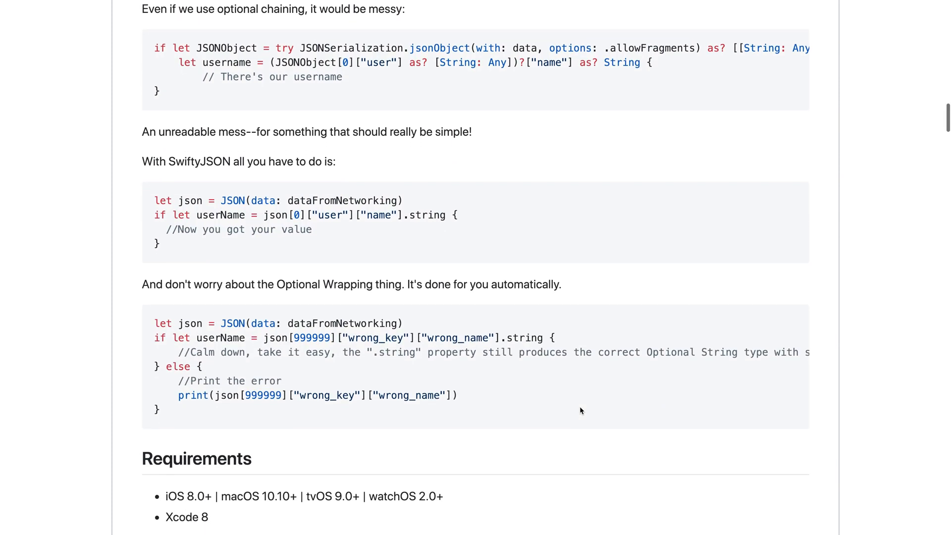
scroll("up", 3)
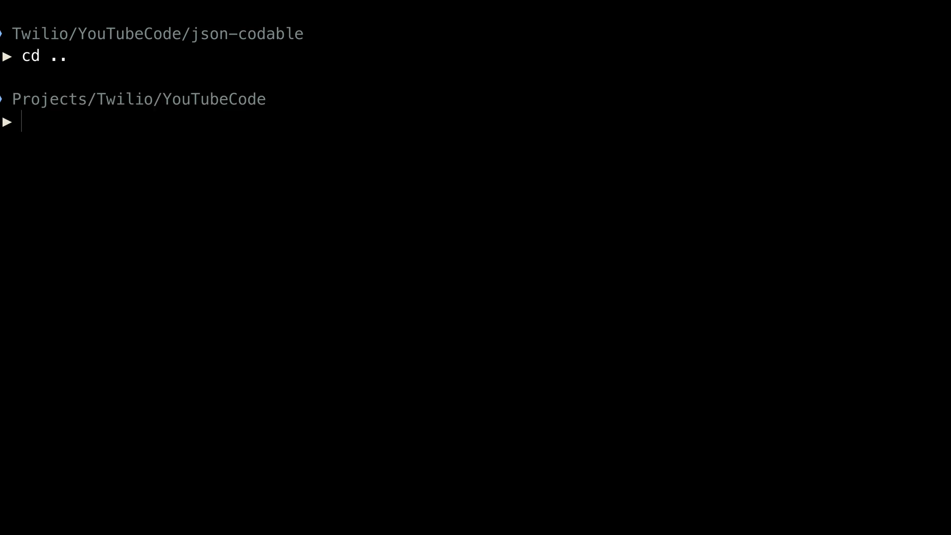
- Run take json-swiftyjson and swift package init --type executable
type("take json-swiftyjson")
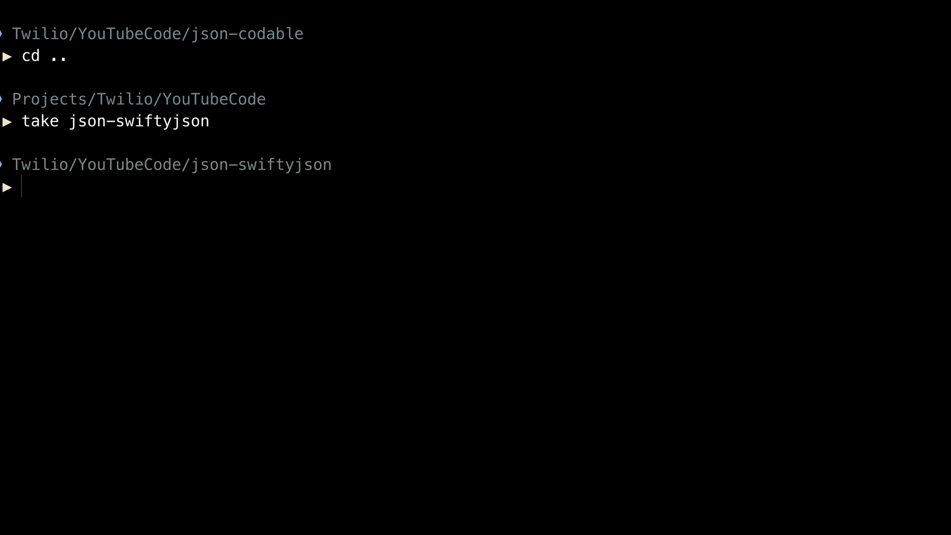
type("swift package")
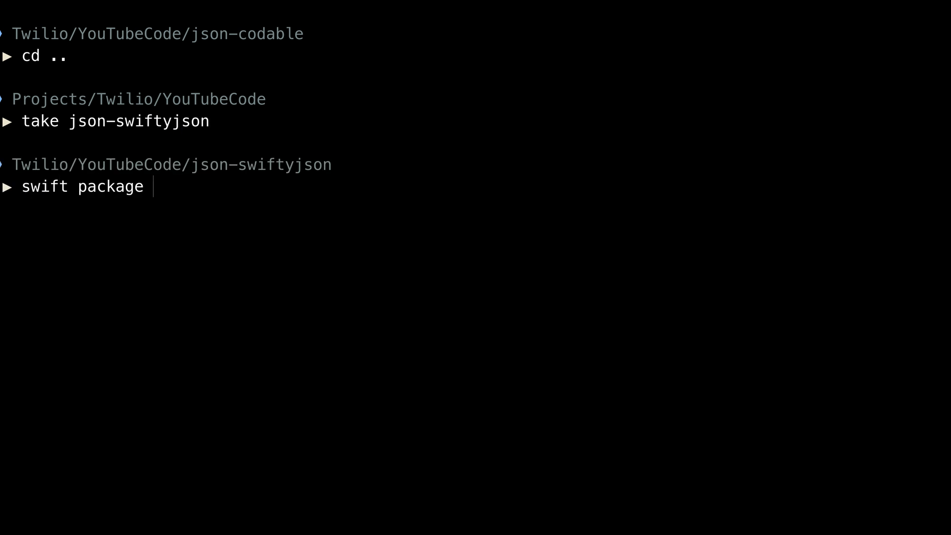
type("init --type e")
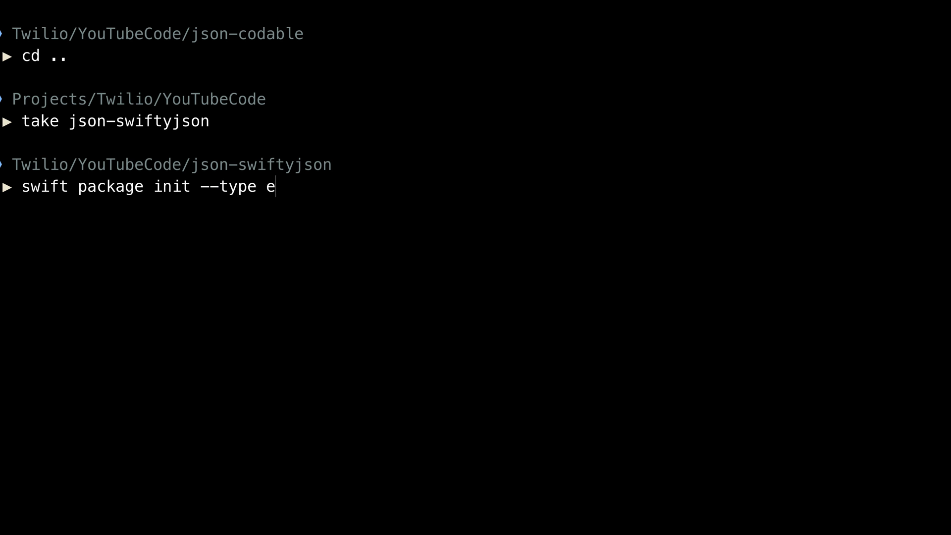
type("xecutable")
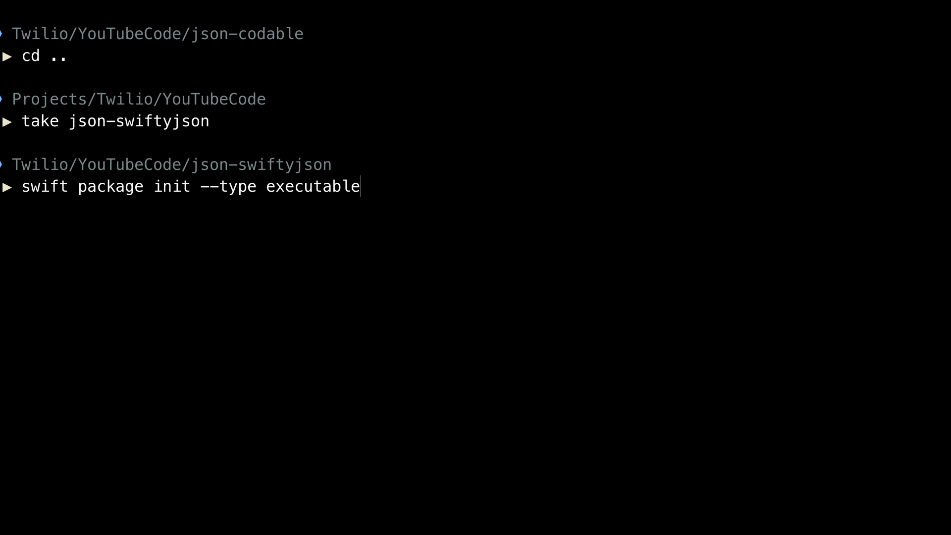
key("Return")
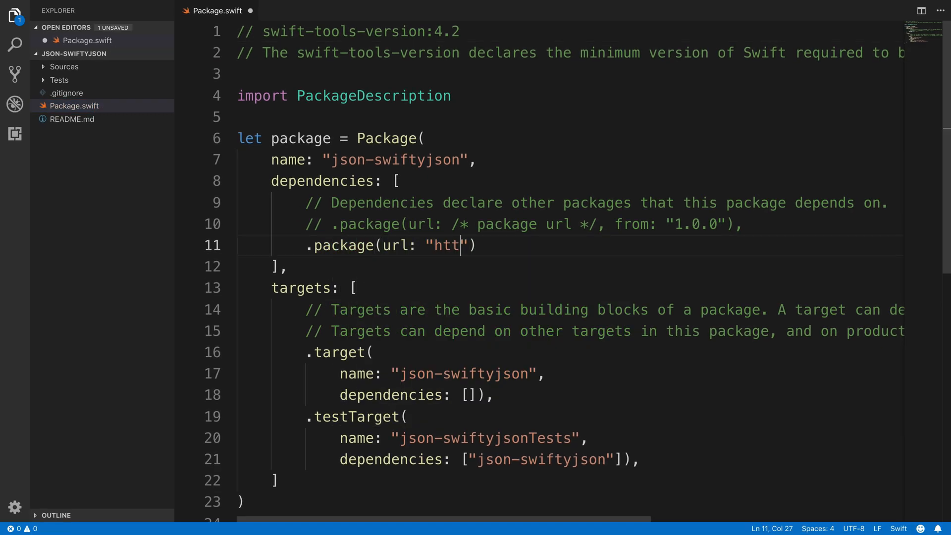
- Add the SwiftyJSON GitHub package URL to dependencies and "SwiftyJSON" to the target's dependencies
type("ps://github")
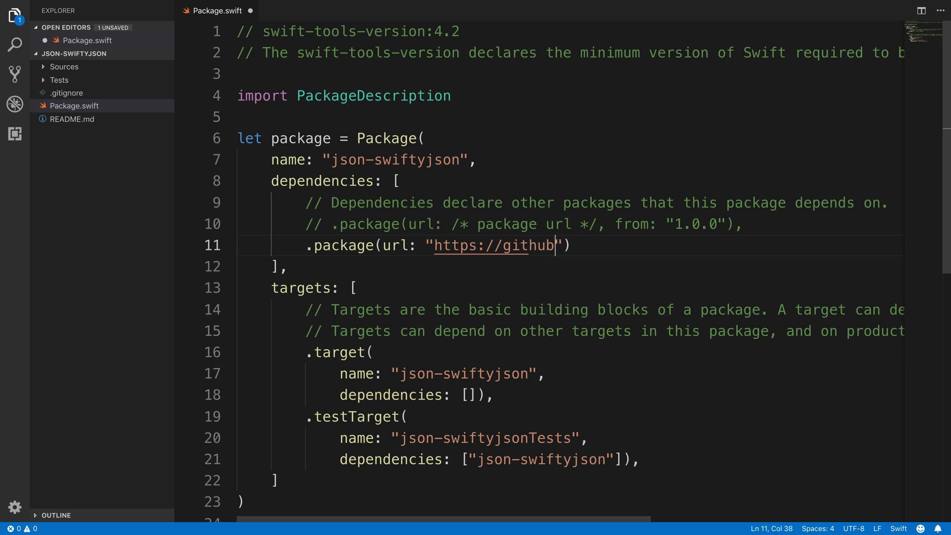
type(".com/SwiftyJSON/SwiftyJSON.git")
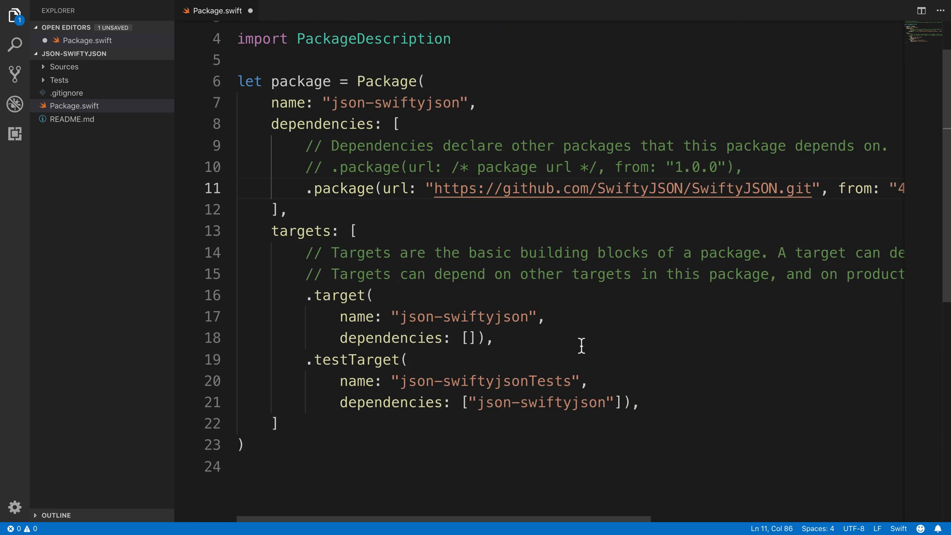
type("\"S")
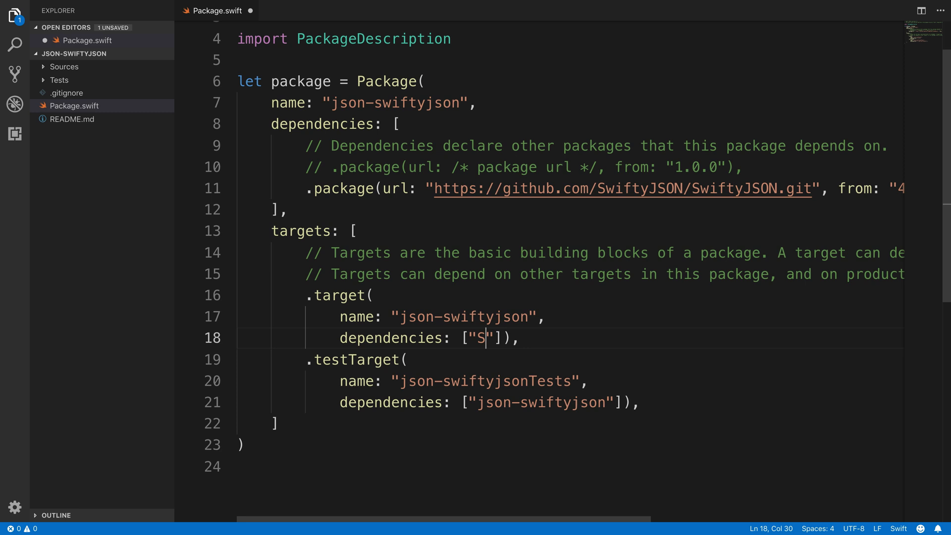
type("wiftyJSON")
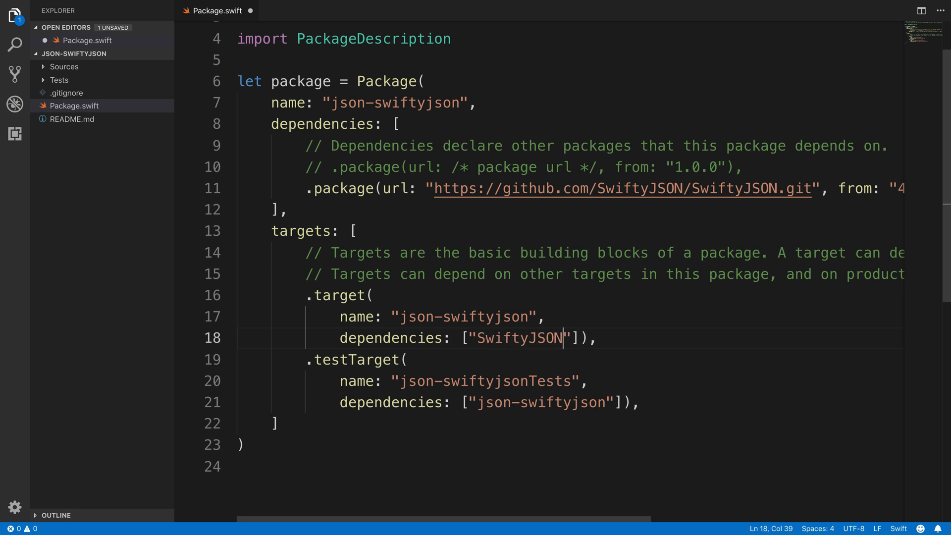
left_click(65, 67)
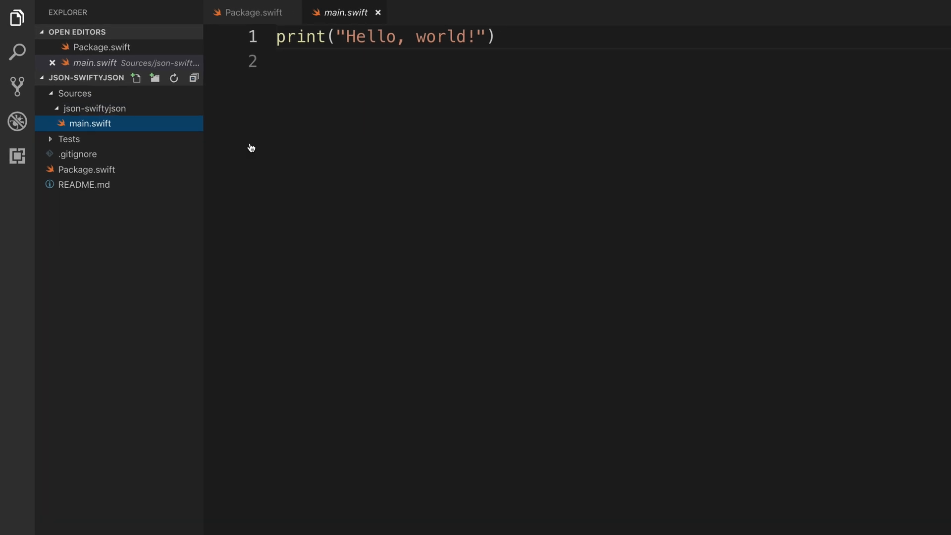
- Import SwiftyJSON and add the jsonString literal to main.swift
type("import")
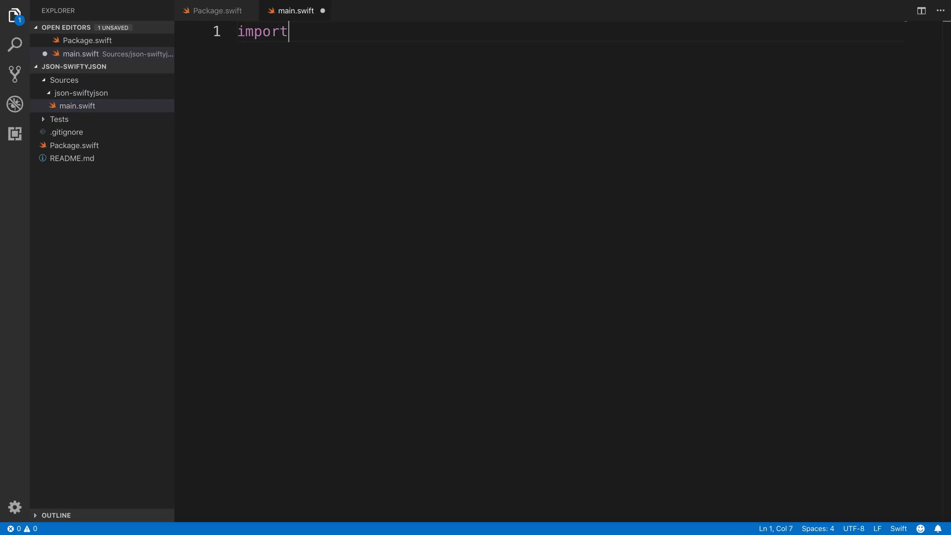
type("SwiftyJ")
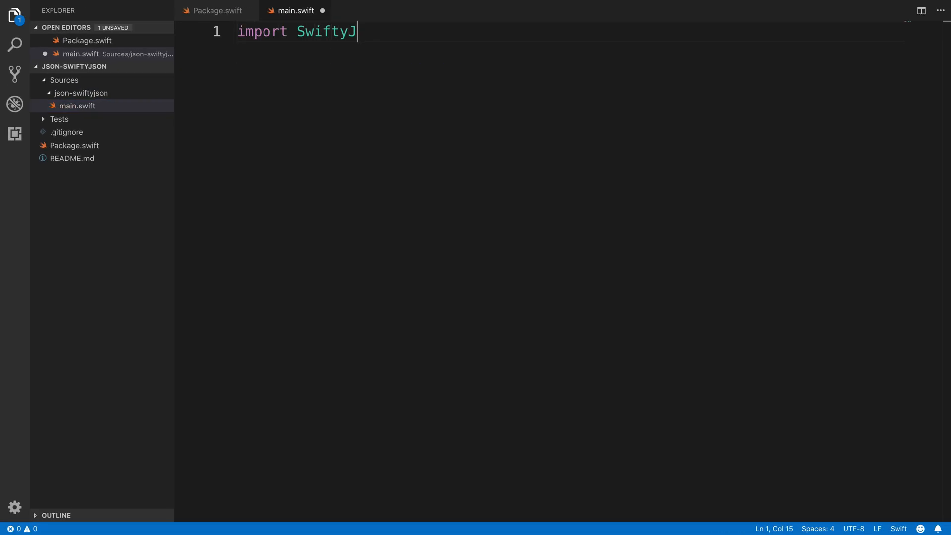
type("SON")
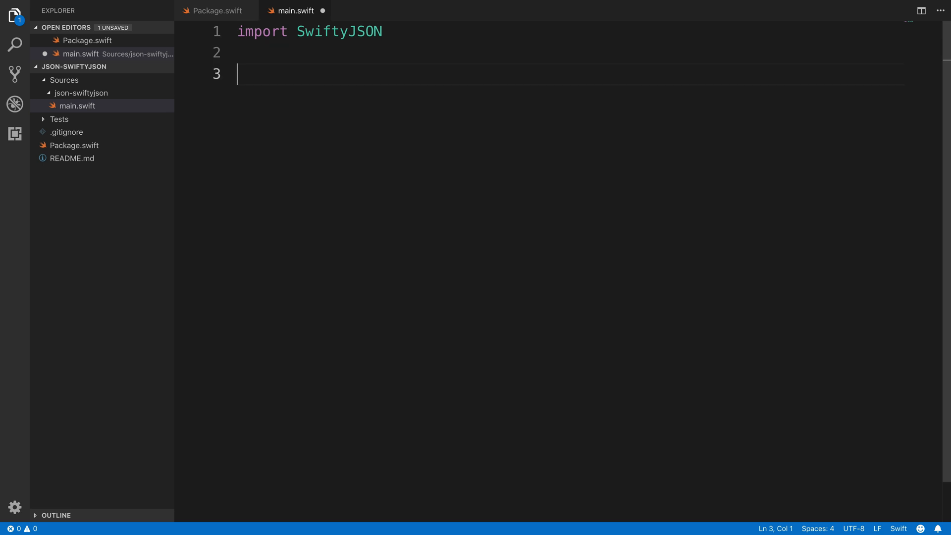
type("let jsonString = \"\"\"")
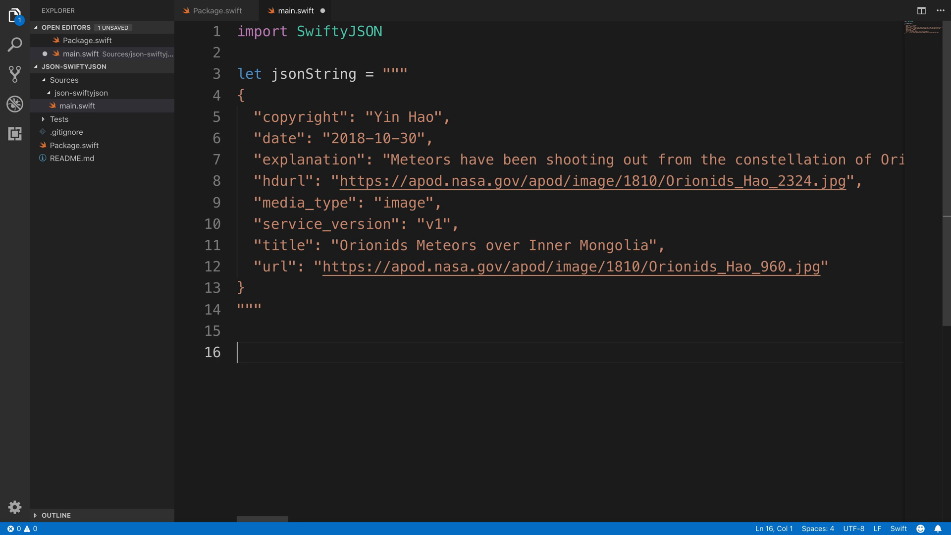
- Convert jsonString to utf8 data, parse it with JSON(data:), and print json["explanation"]
type("if let data")
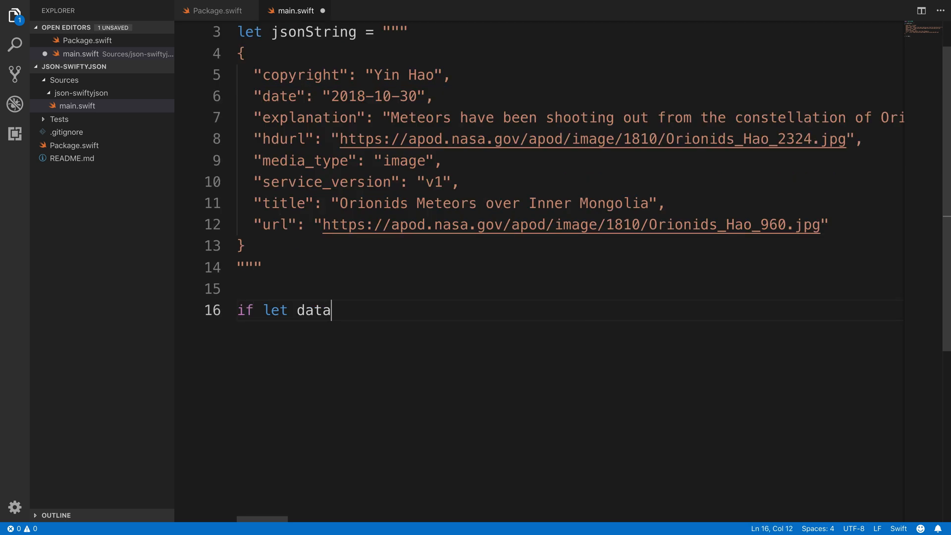
type("FromString = jsonString.data")
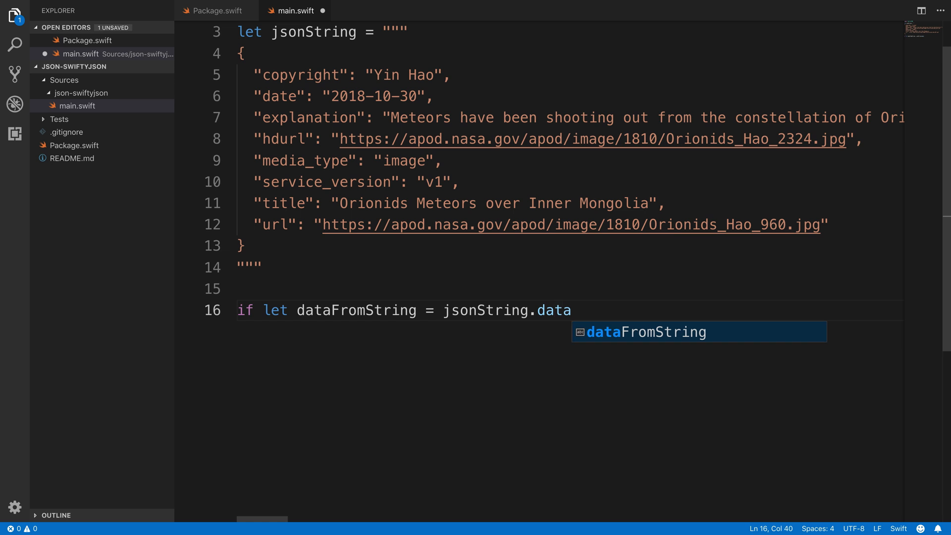
type("(using: .utf")
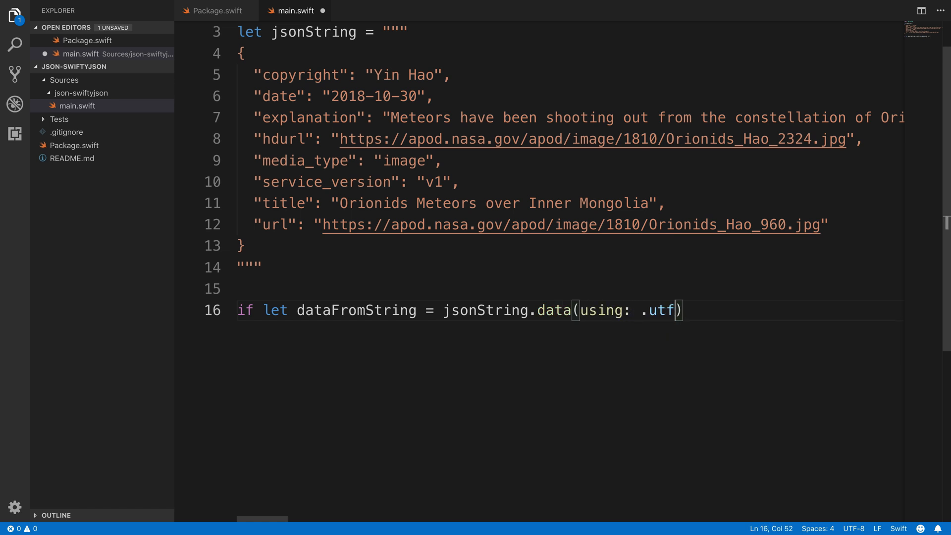
type("8, allowLossyConversion: fa")
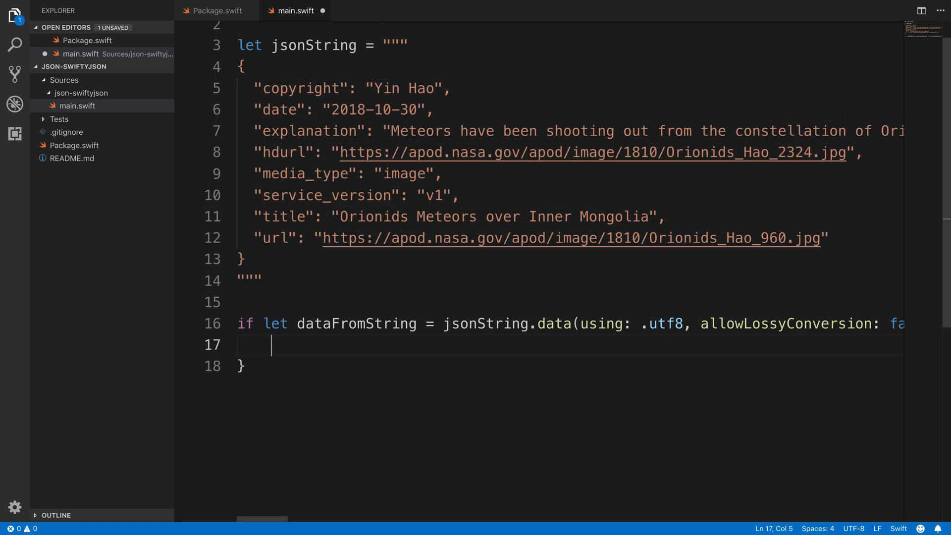
type("let json = tr")
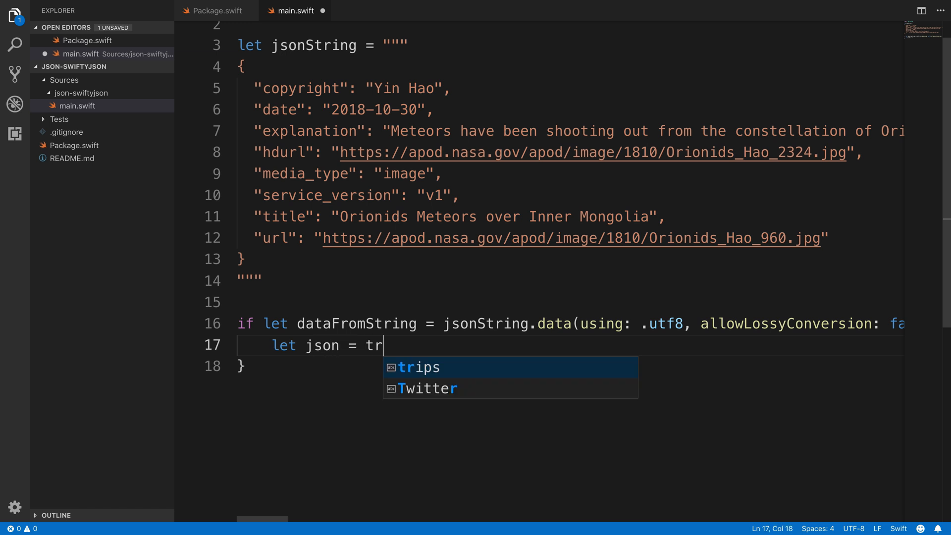
type("y! JSON(data: dataFromString")
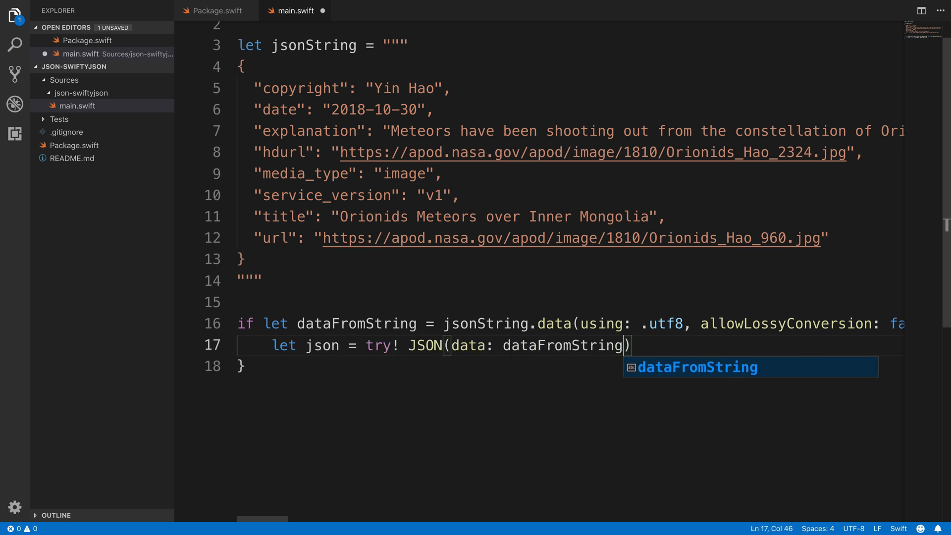
type("print(json[")
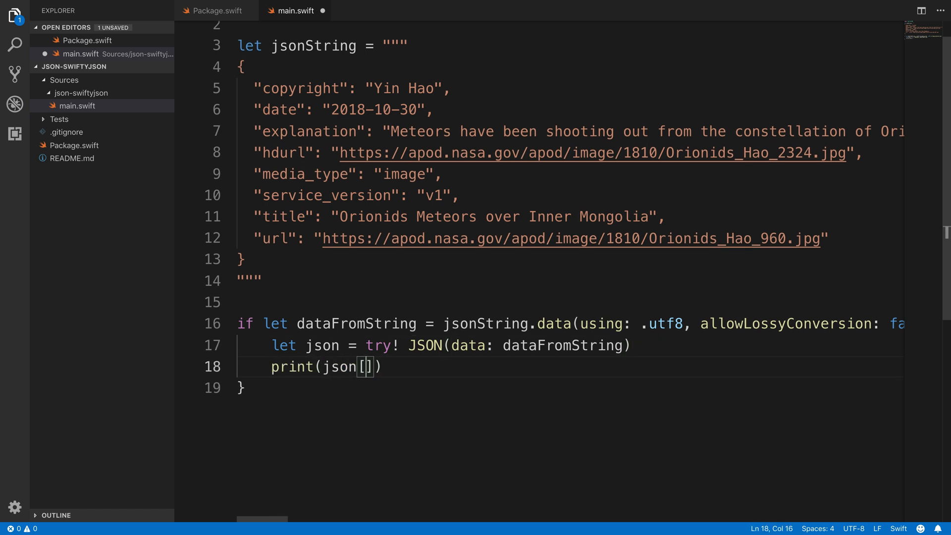
type("\"explanation\"")
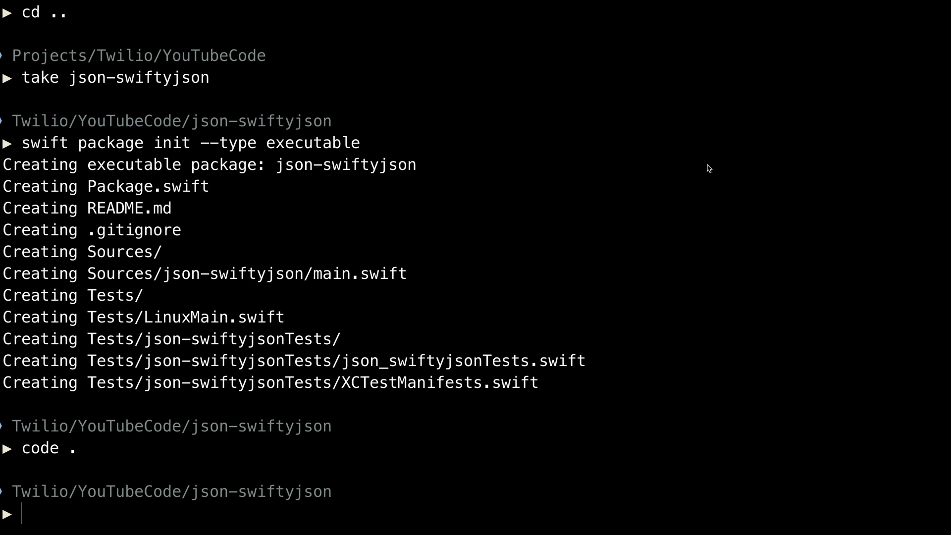
- Run swift run to fetch SwiftyJSON and build the json-swiftyjson package
type("swift run")
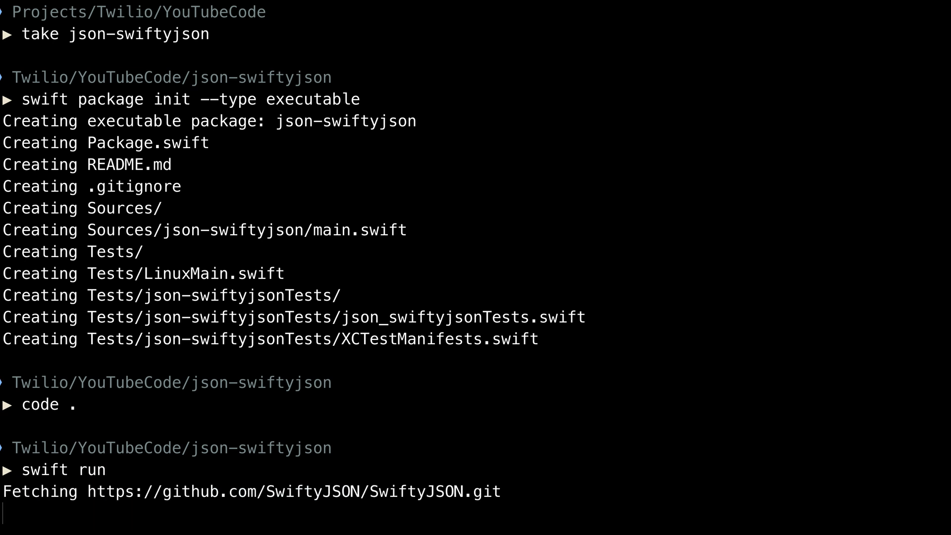
scroll("down", 3)
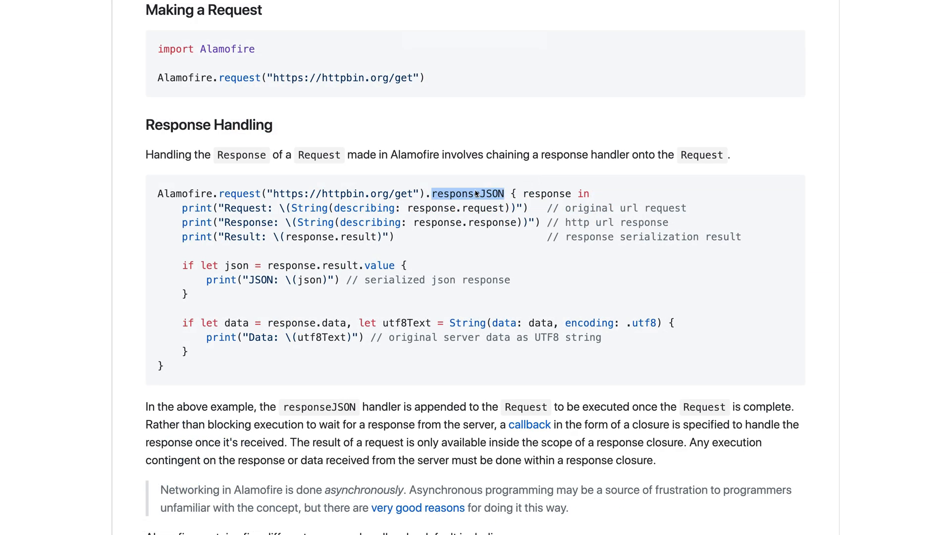
mouse_move(576, 290)
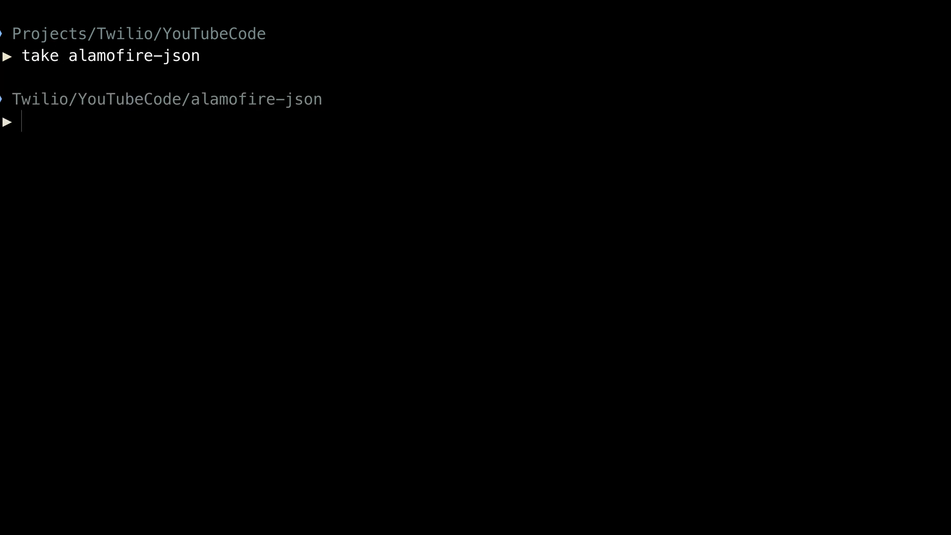
- Initialize alamofire-json with swift package init --type executable
type("swift package i")
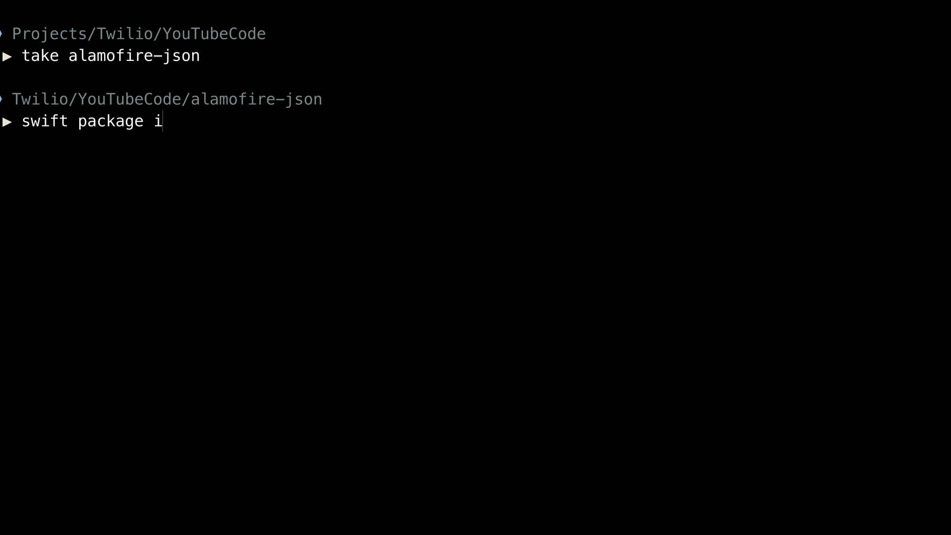
type("nit --type exec")
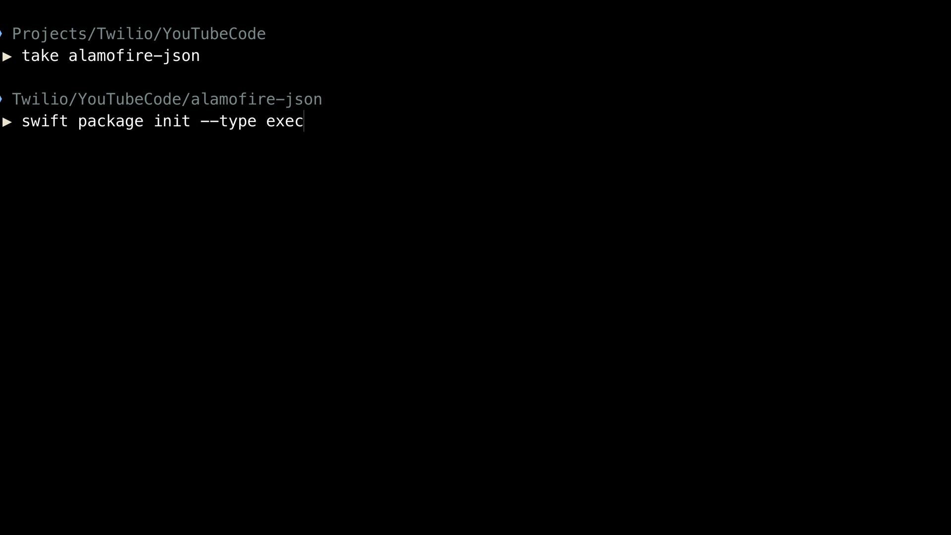
key("Return")
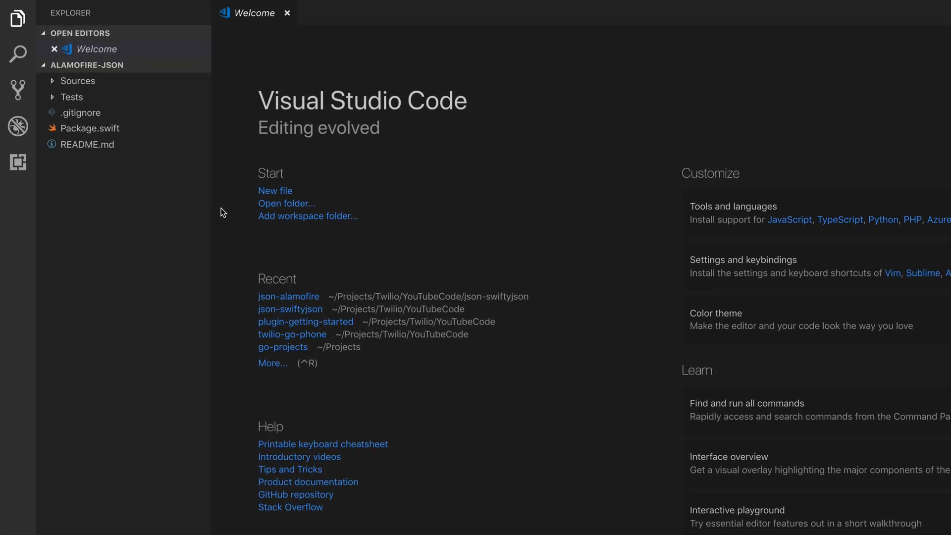
- In Package.swift, add .package(url: Alamofire.git, from: "4.0.0") and list Alamofire in the target
left_click(91, 128)
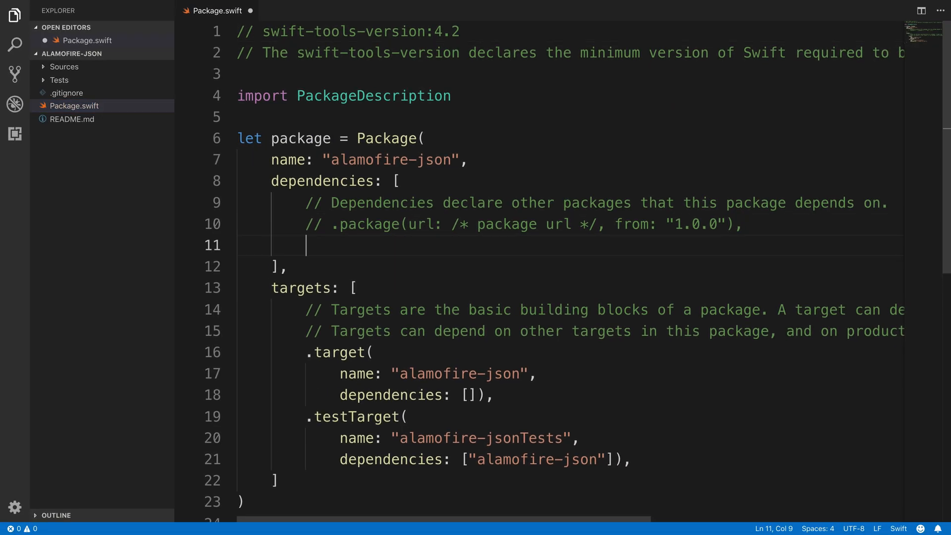
type(".package(")
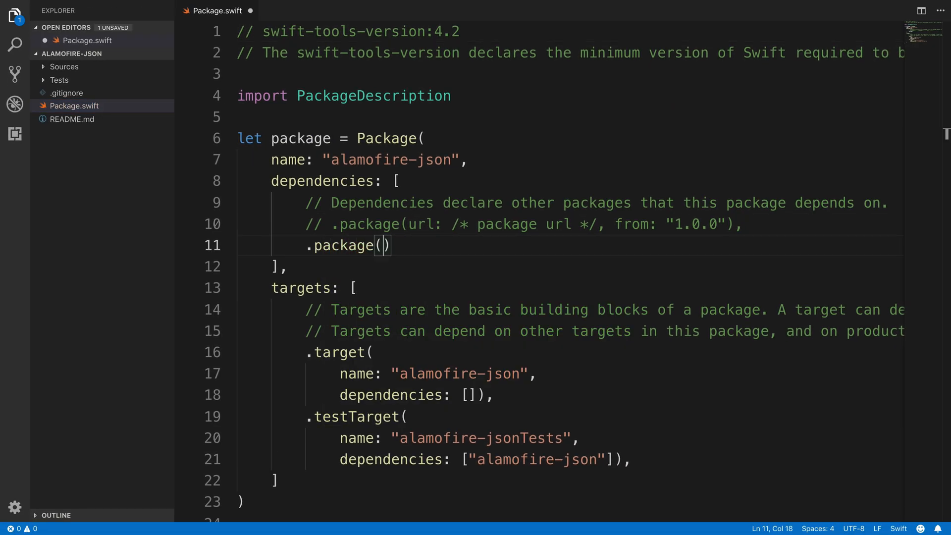
type("url: \"https:")
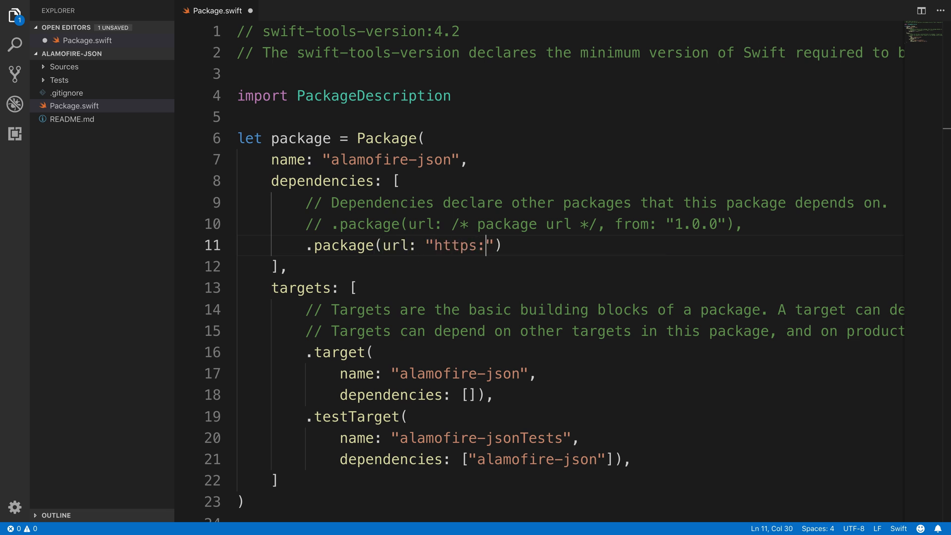
type("//github.com/Alamofire/Ala")
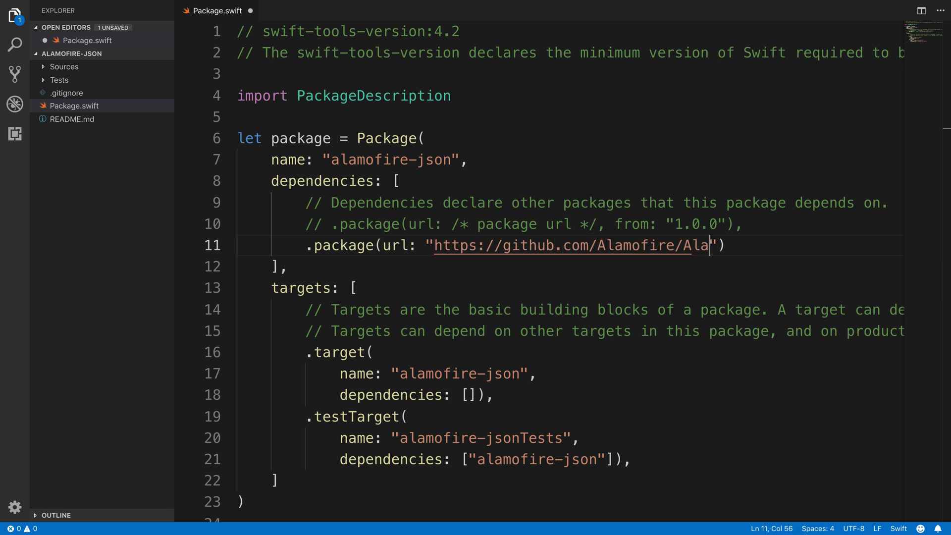
type("mofire.git")
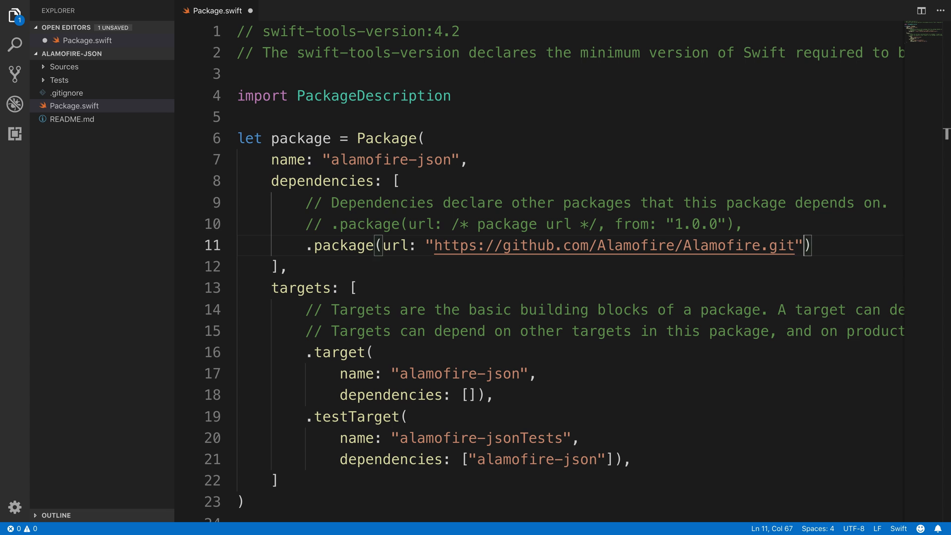
type(", from: \"4.0.\"")
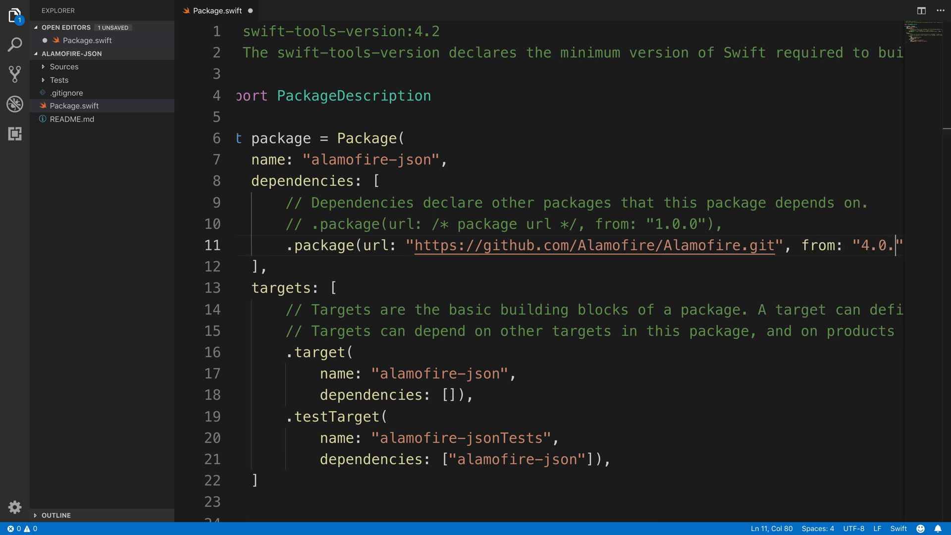
type("0\"),")
left_click(397, 395)
type("\"Alamof")
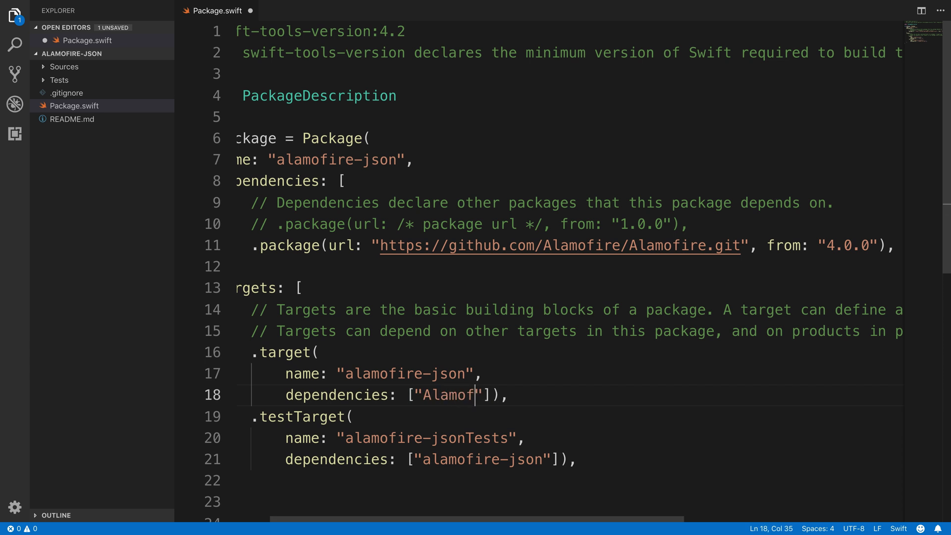
type("ire")
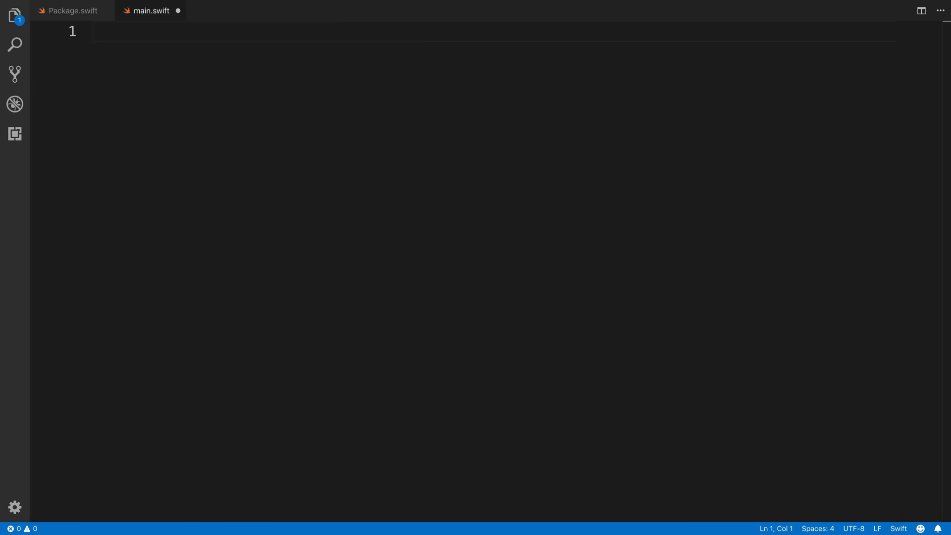
- Import Foundation and request the NASA APOD URL with DEMO_KEY, opening a responseJSON closure
type("import Foundation")
type("Alamofire.request(\"http")
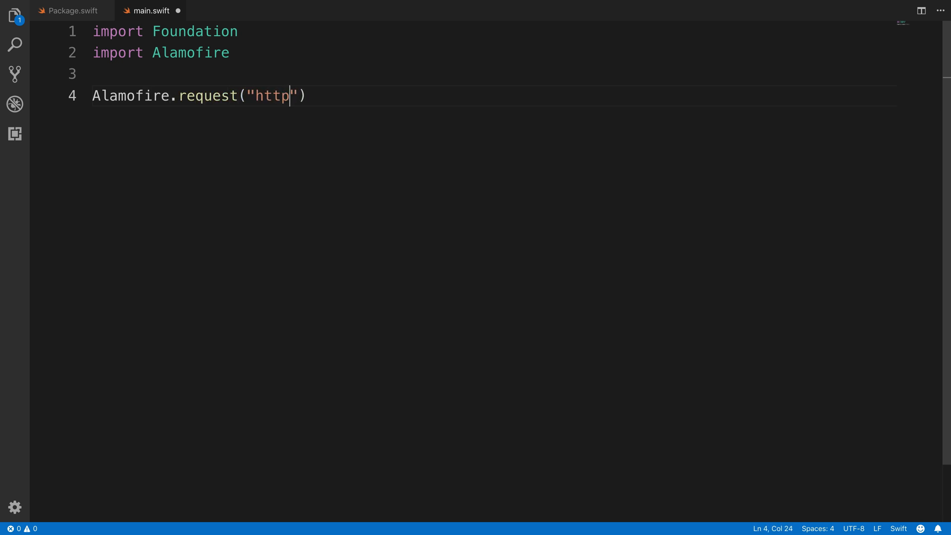
type("s://api.nasa.go")
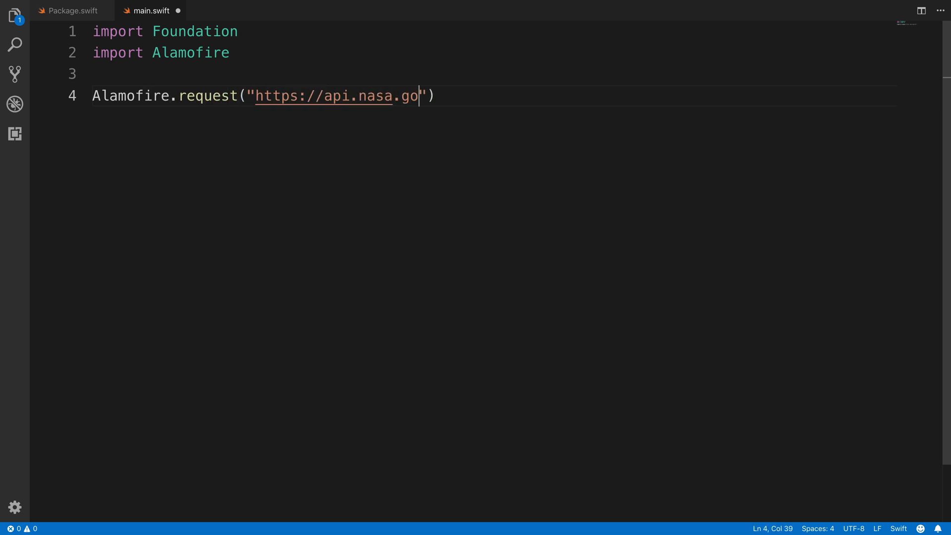
type("v/planetary/")
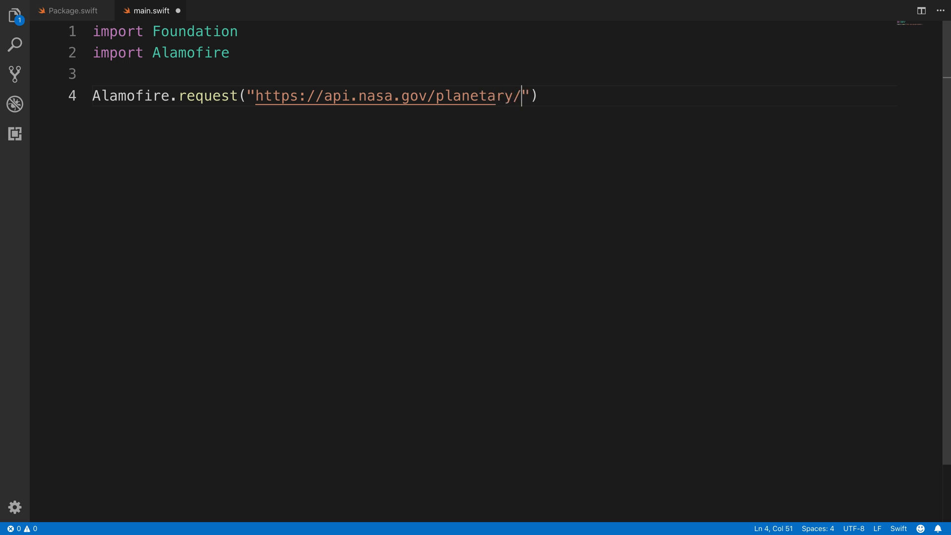
type("apod?api_key")
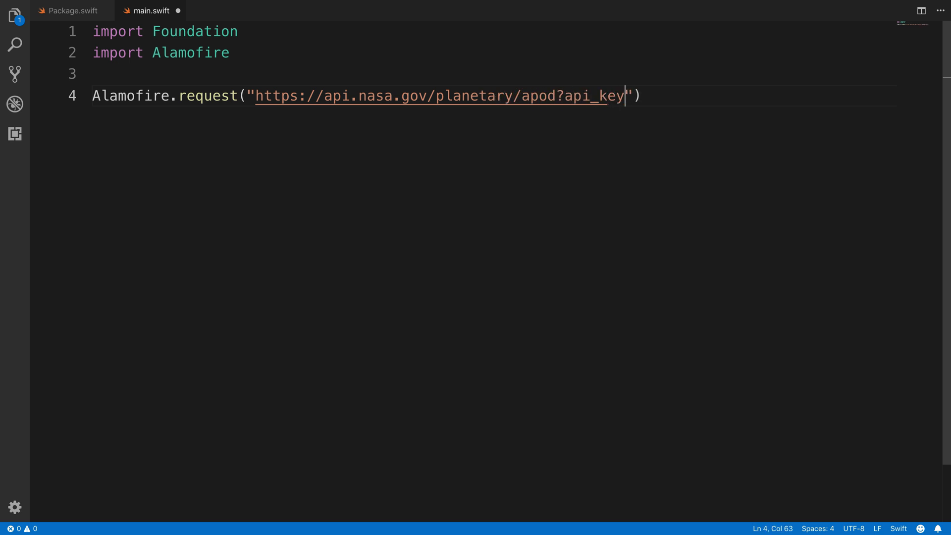
type("=DEMO_")
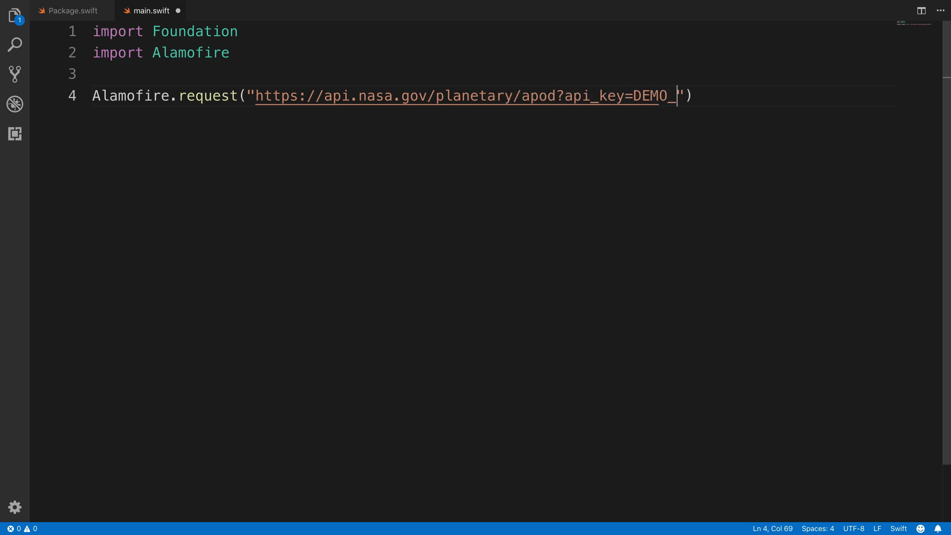
type("KEY\").responseJ")
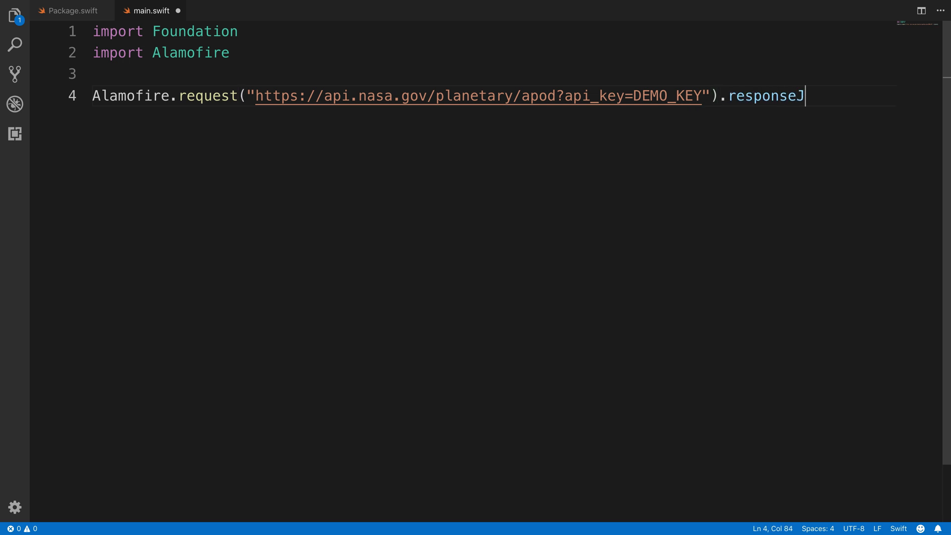
type("SON {")
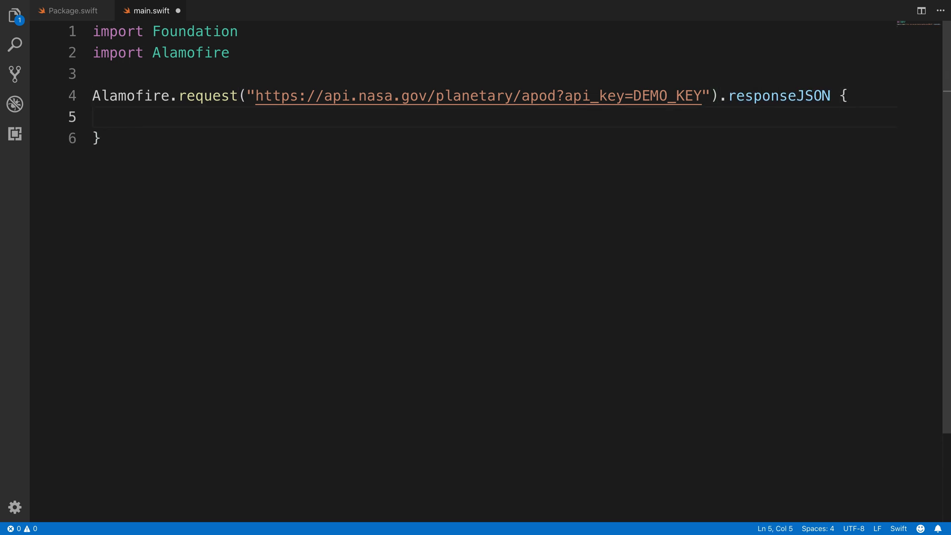
type("response in")
type("guard response.result.isSu")
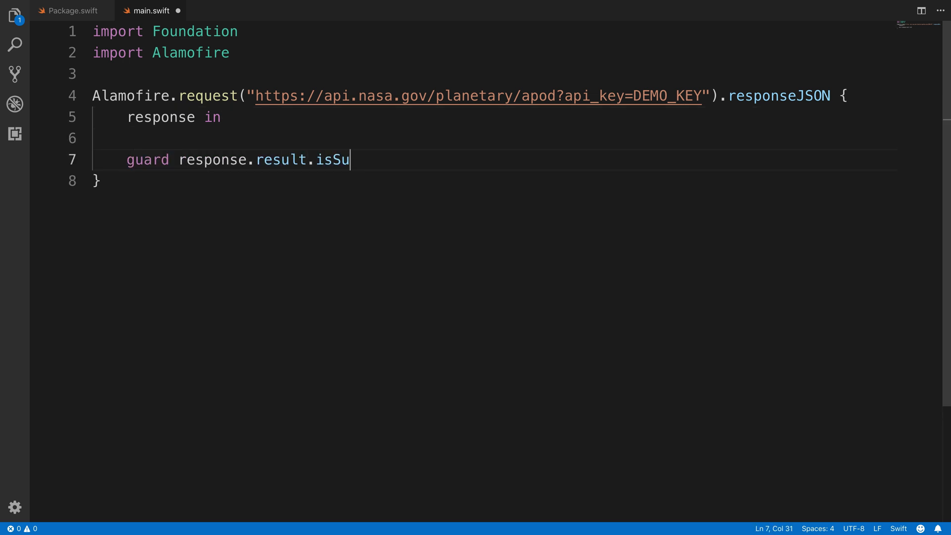
- Guard on success, printing "Error fetching APOD" on failure, otherwise print the JSON
type("ccess, let json = response.result.value else {")
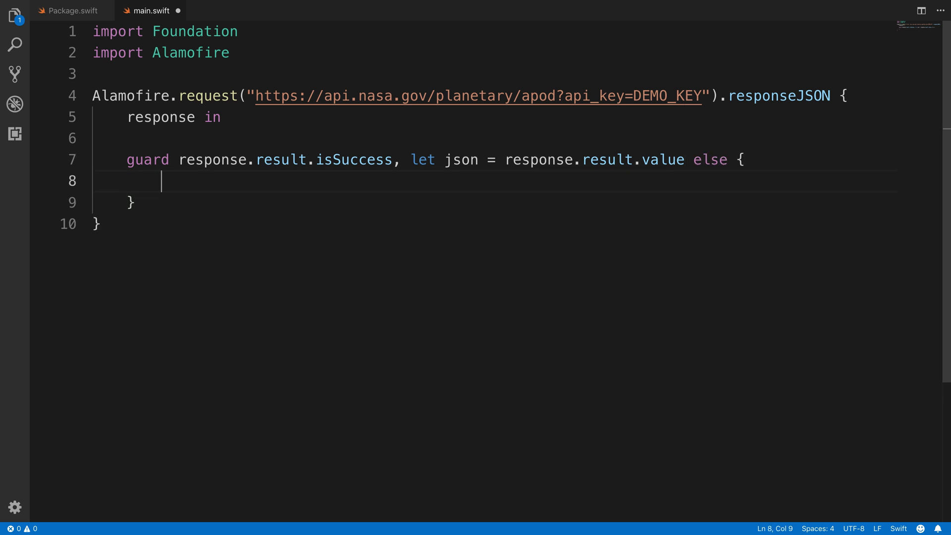
type("print(\"Error\")")
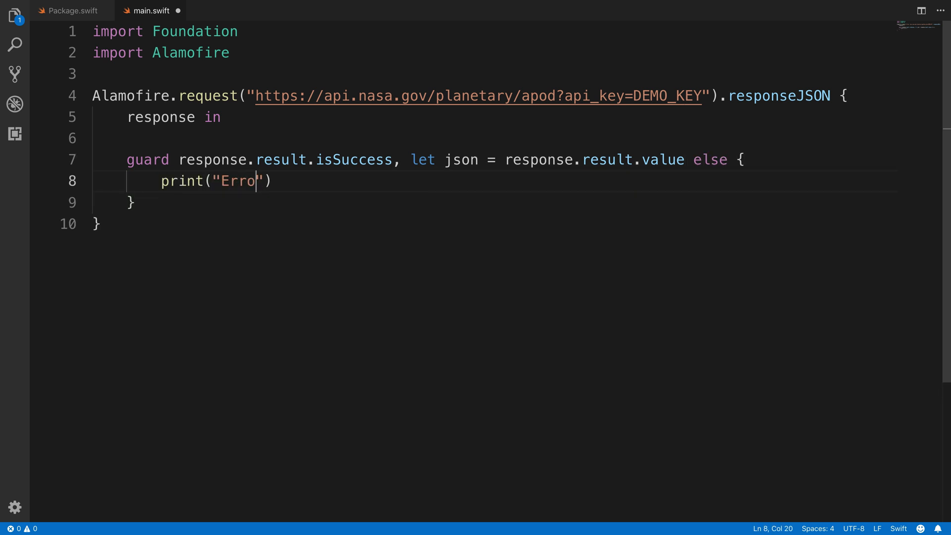
type("fetching APOD json string")
type("return")
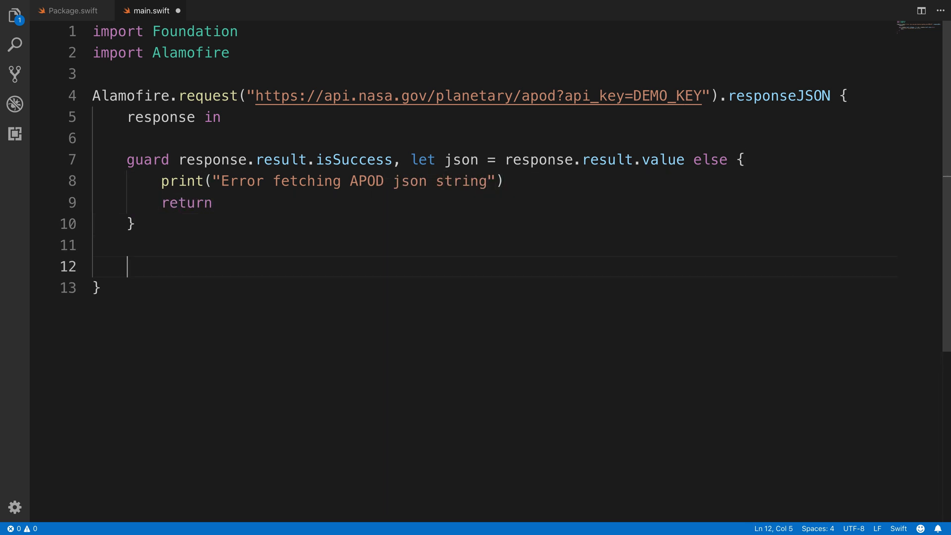
type("print(\"JSON string from A\")")
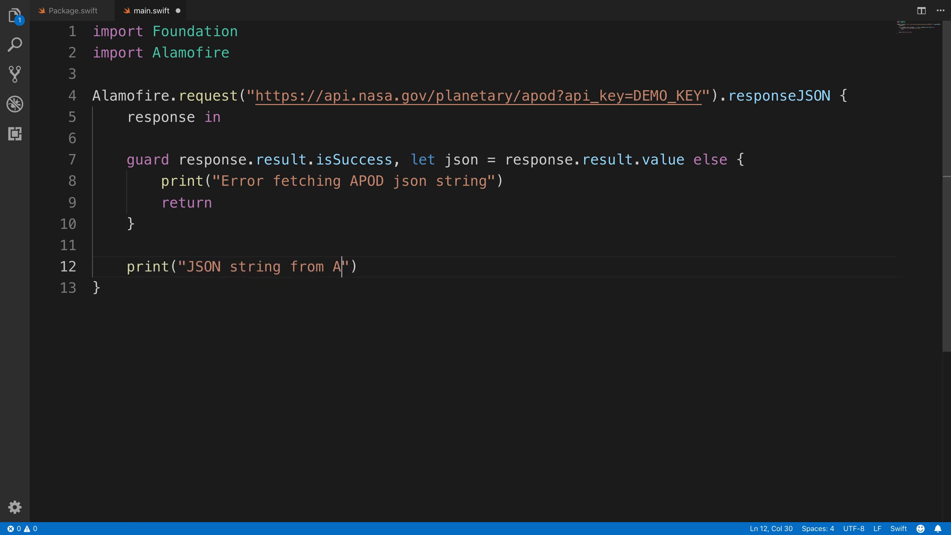
type("PI: \\")
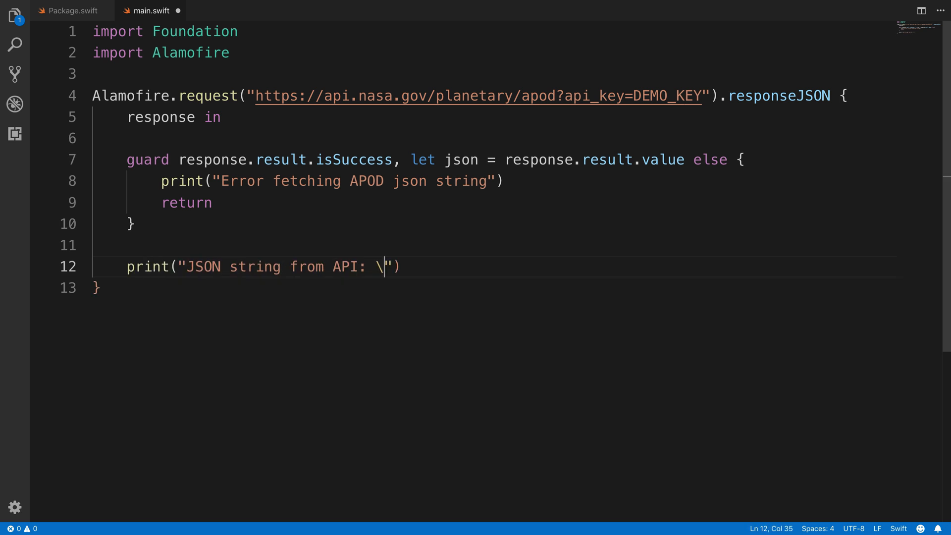
type("(json)")
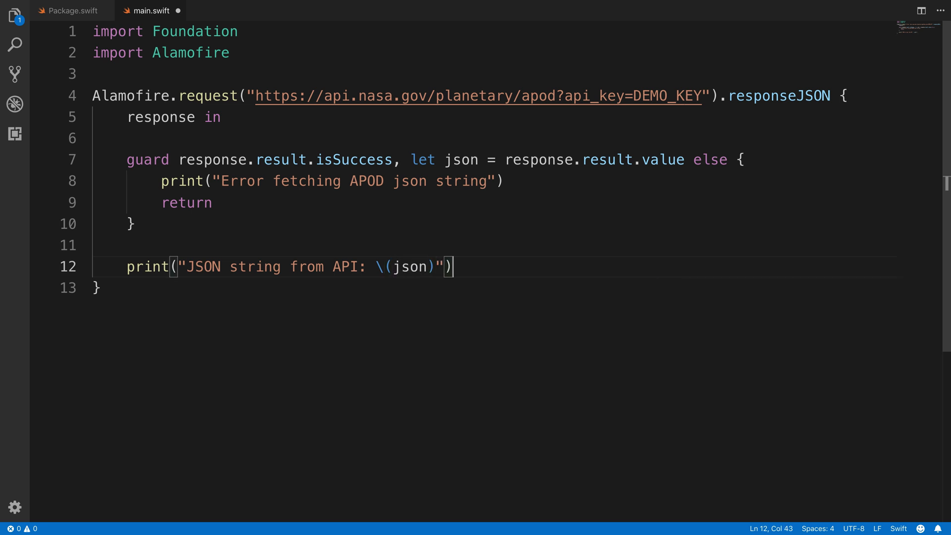
- Keep the program alive with RunLoop.main.run() and open the integrated terminal
type("RunLoop.")
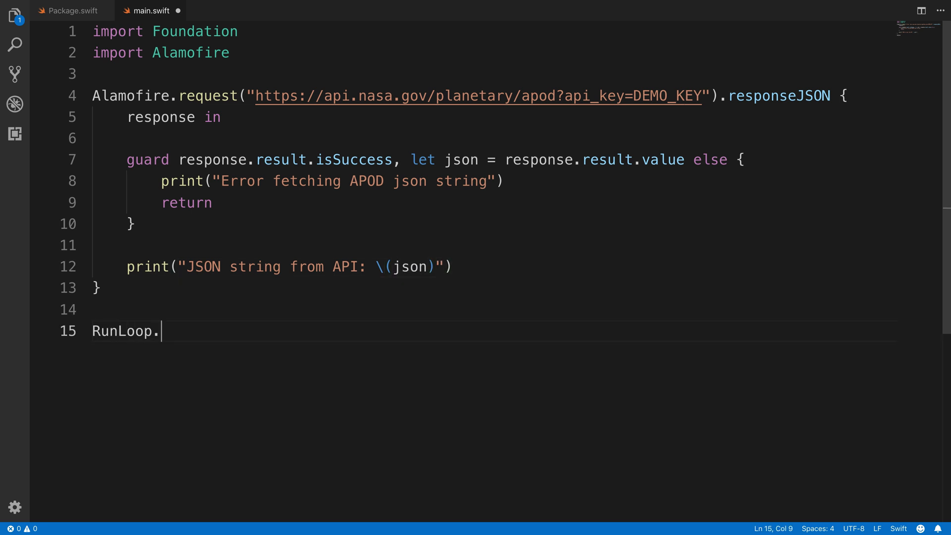
type("main.run()")
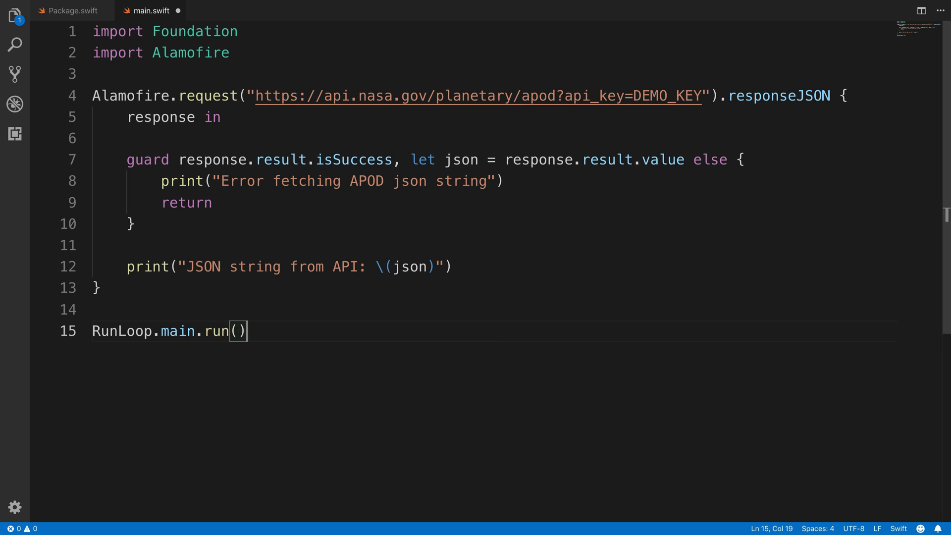
key("Ctrl+`")
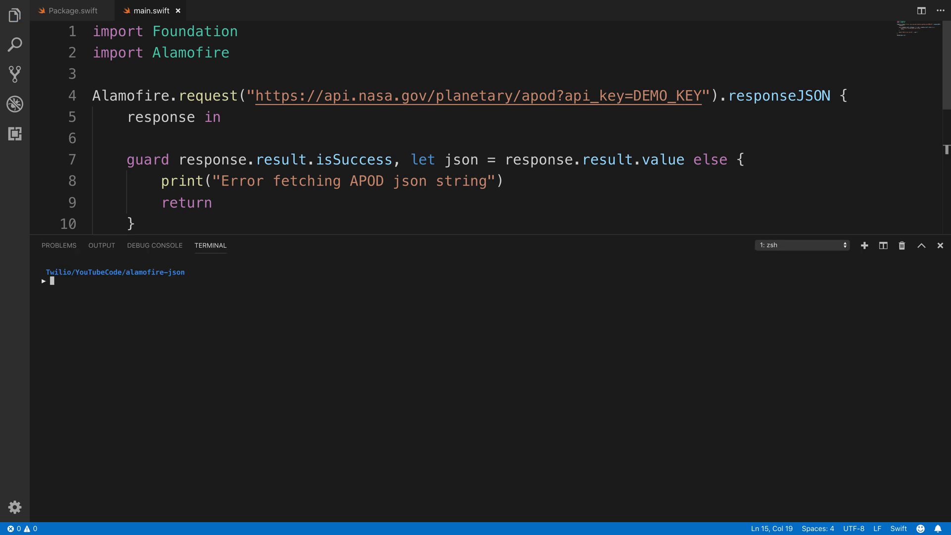
- Run 'swift run' to build alamofire-json and print the Eta Carinae APOD JSON
type("swift run")
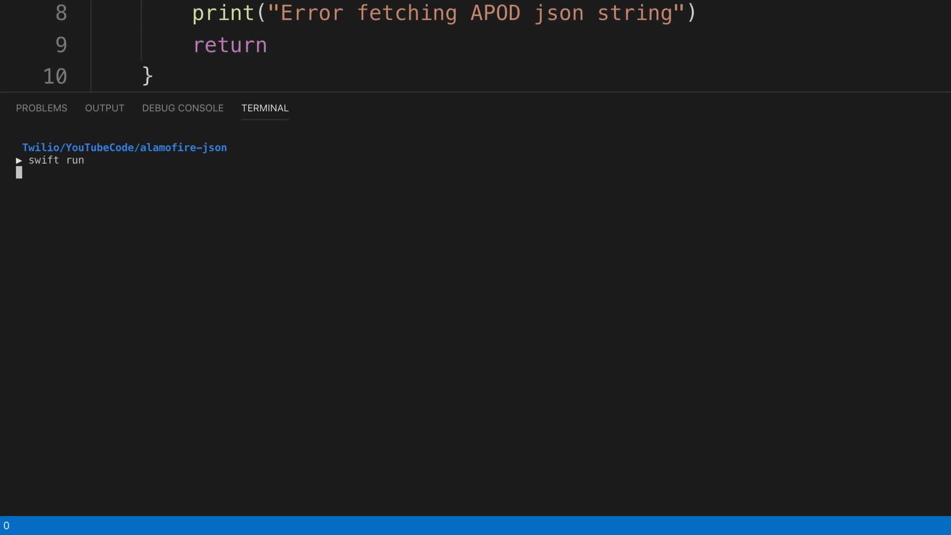
key("Return")
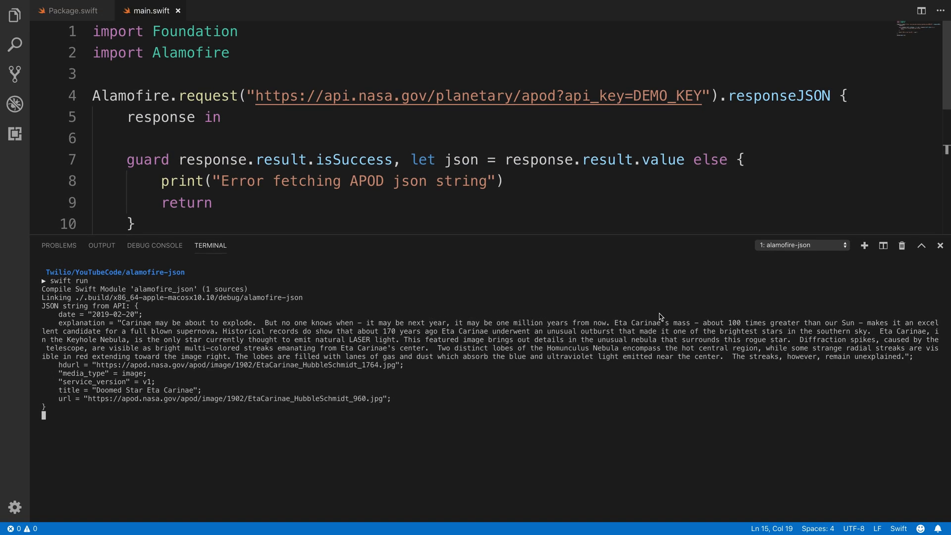
mouse_move(637, 437)
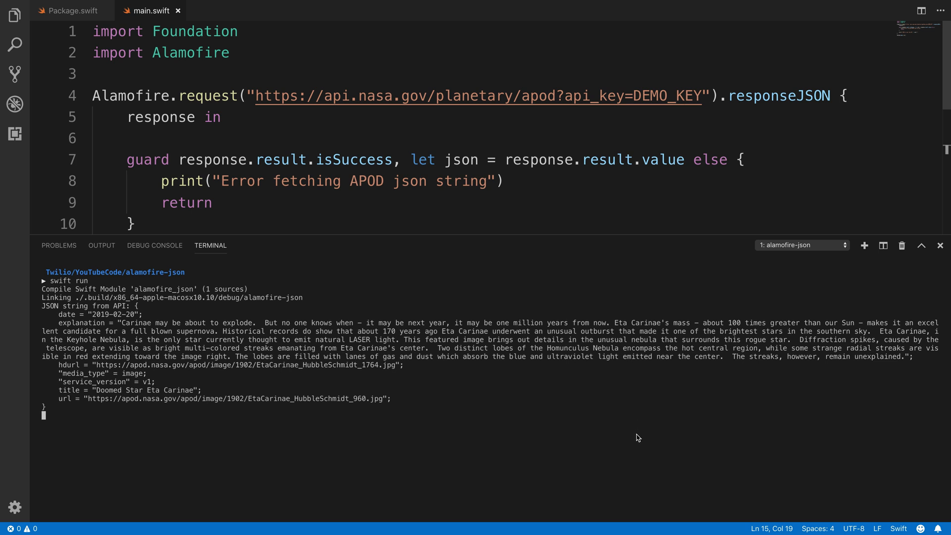